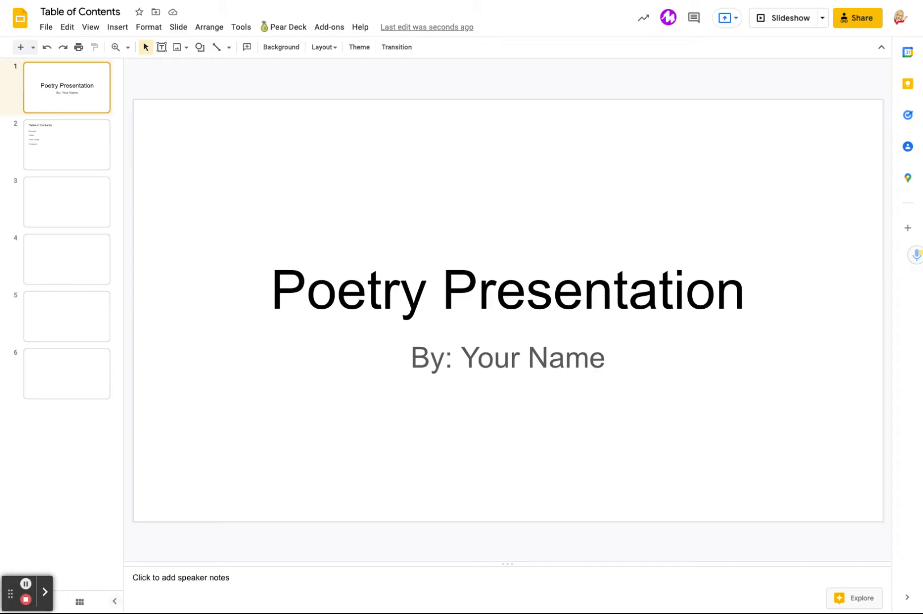
mouse_move(274, 219)
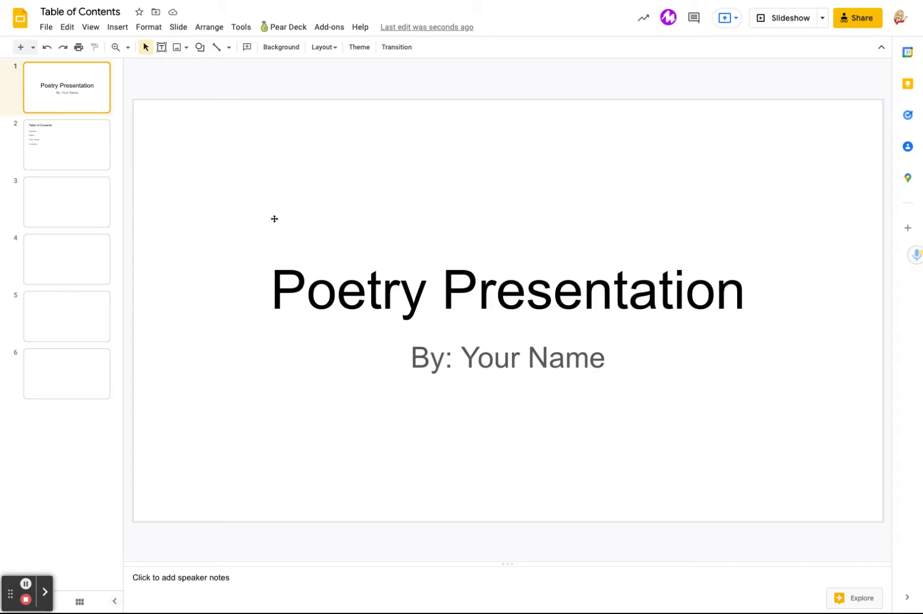
mouse_move(249, 218)
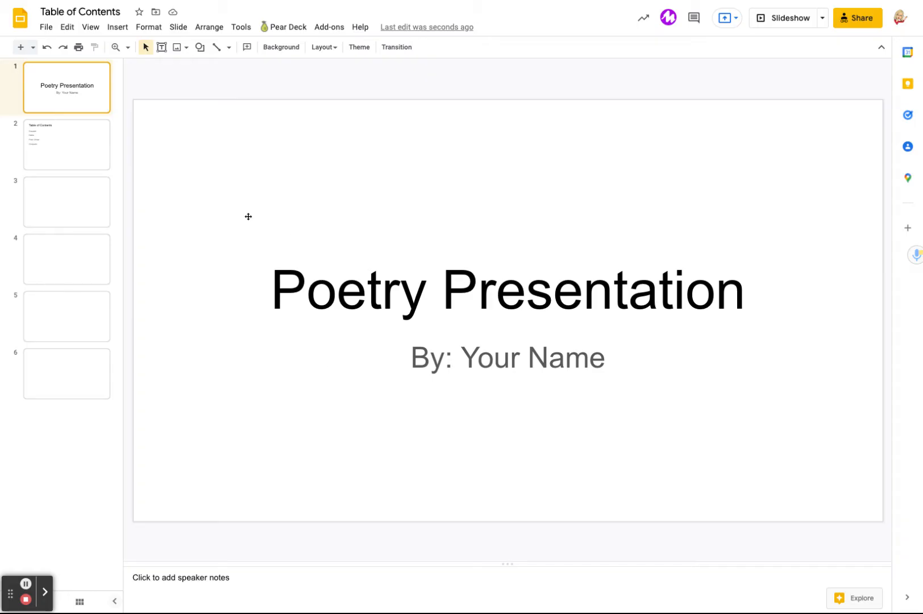
mouse_move(480, 320)
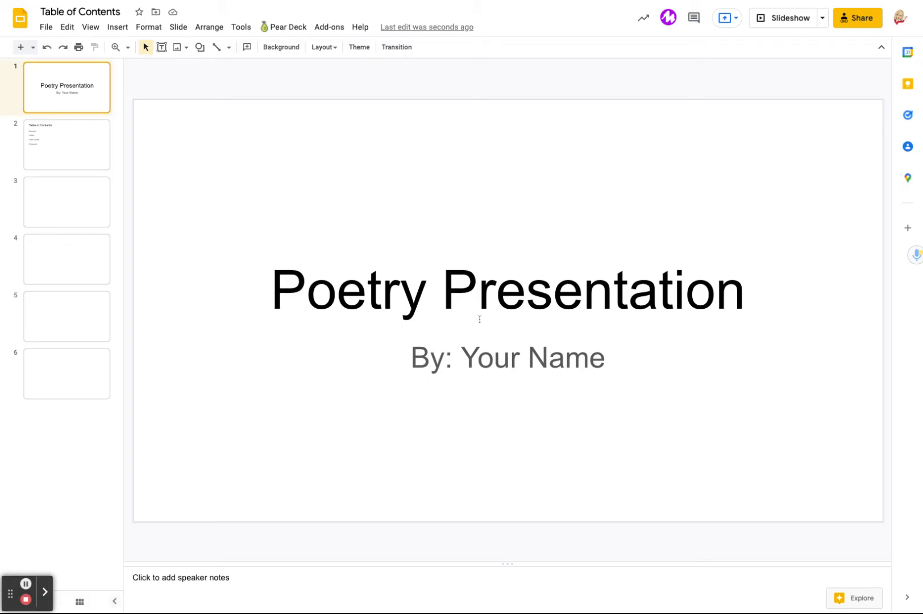
Show the Table of Contents slide listing Couplet, Haiku, Free Verse and Cinquain
click(67, 144)
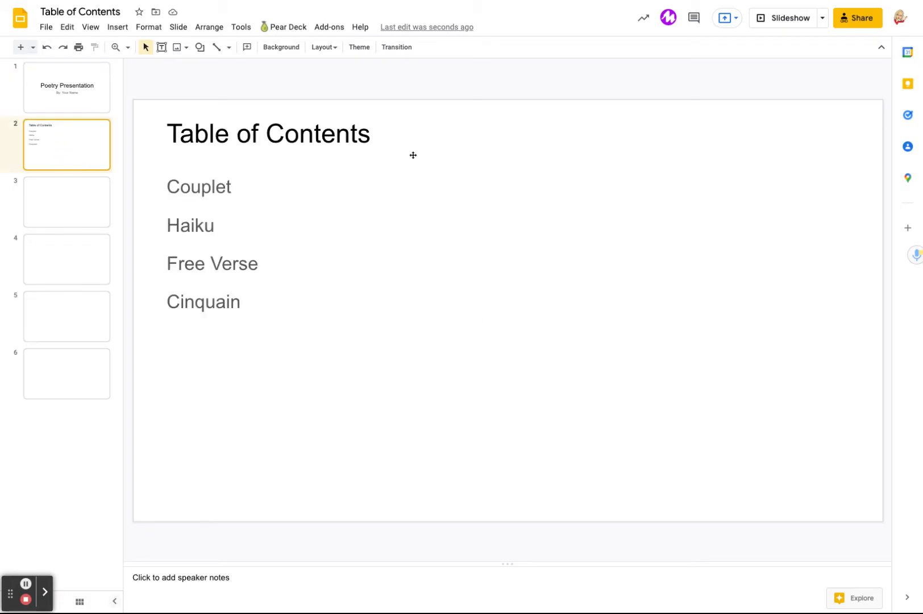
mouse_move(347, 126)
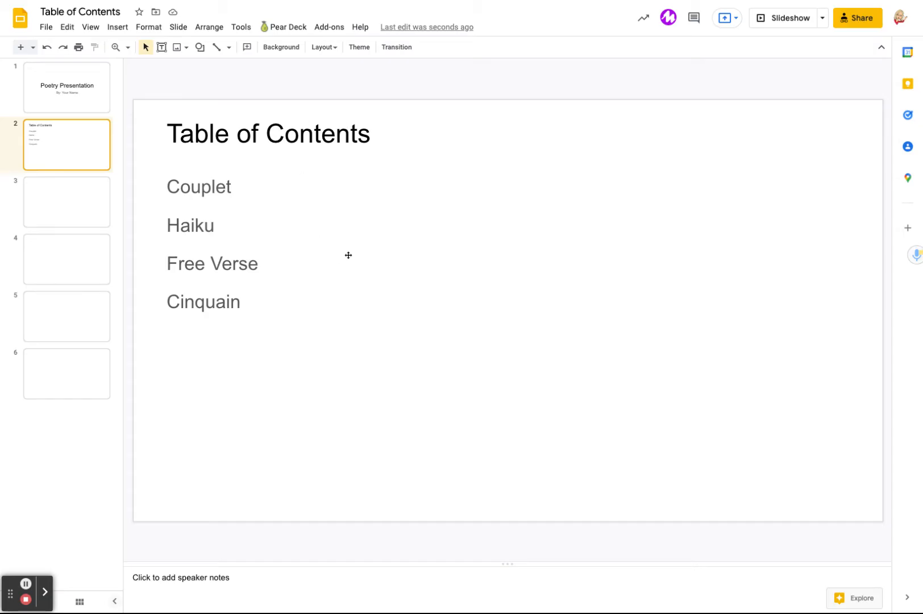
mouse_move(349, 240)
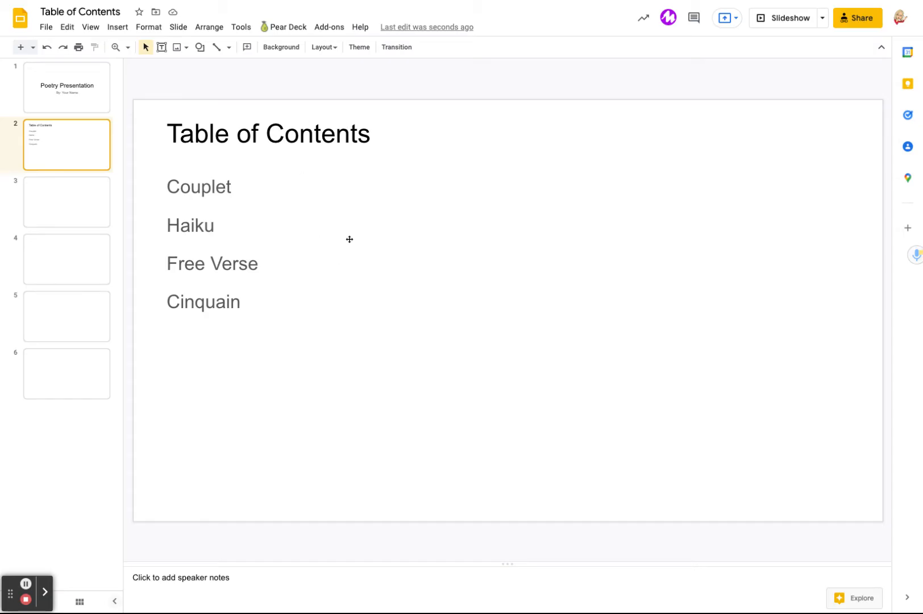
mouse_move(261, 197)
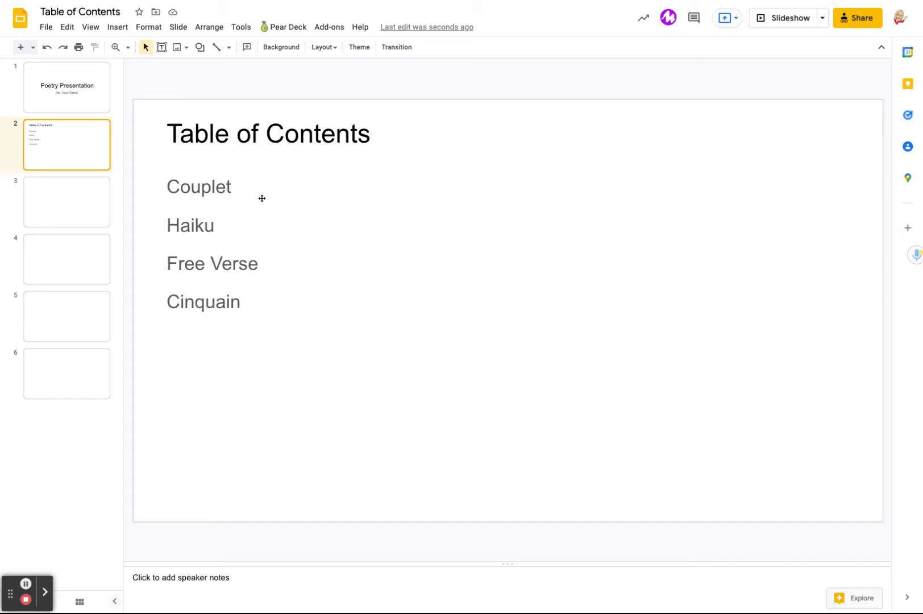
mouse_move(228, 220)
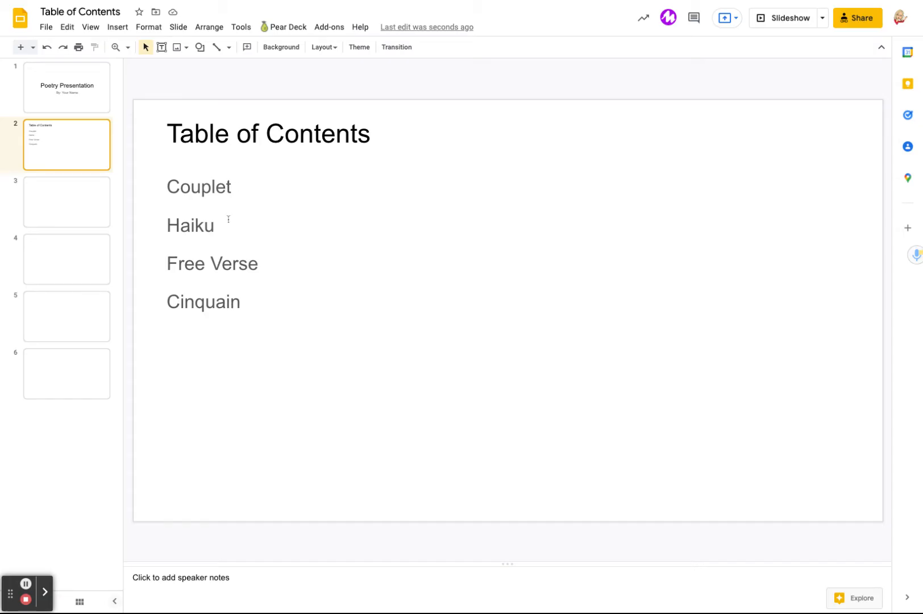
mouse_move(255, 306)
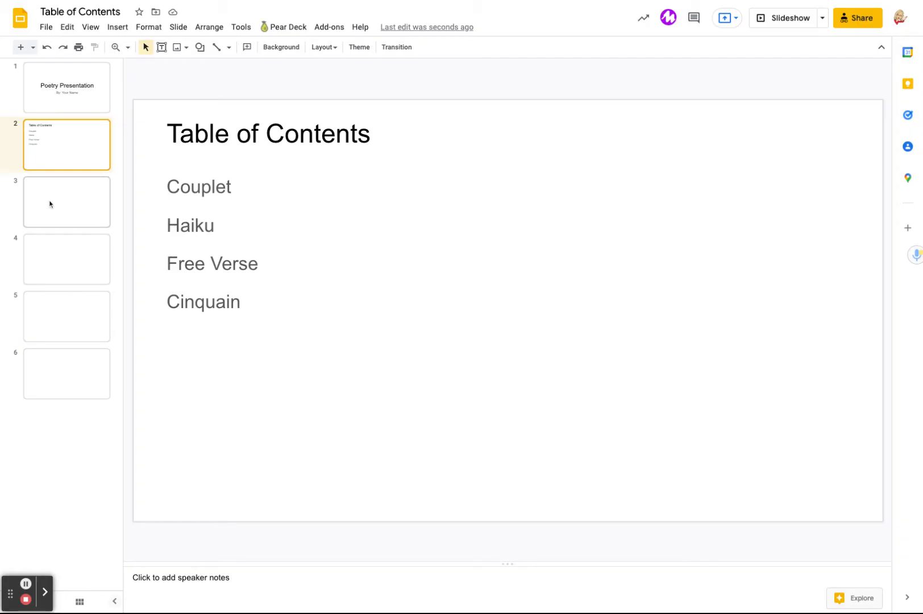
Title slide 3 'Couplet', then check the contents list for the next title
click(67, 201)
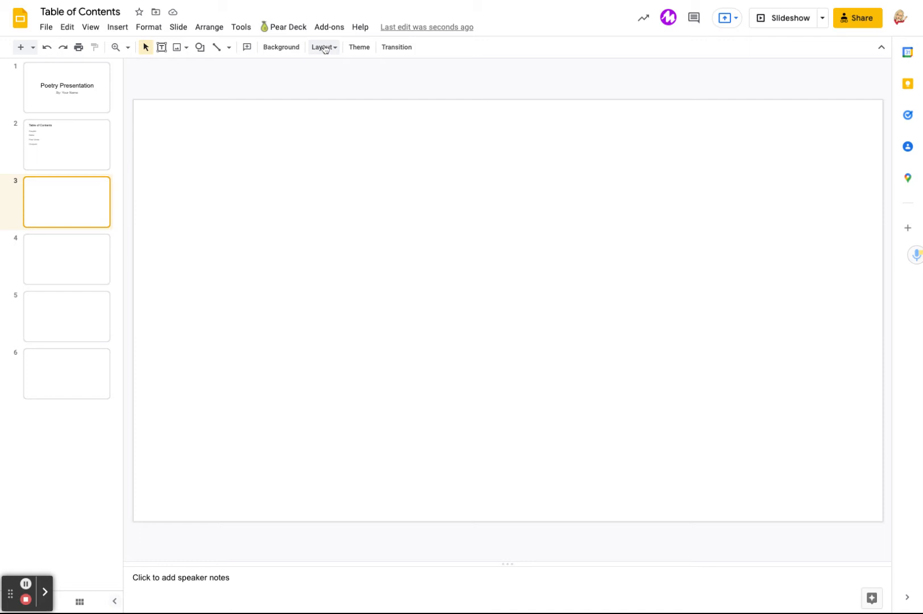
click(323, 47)
text(j)
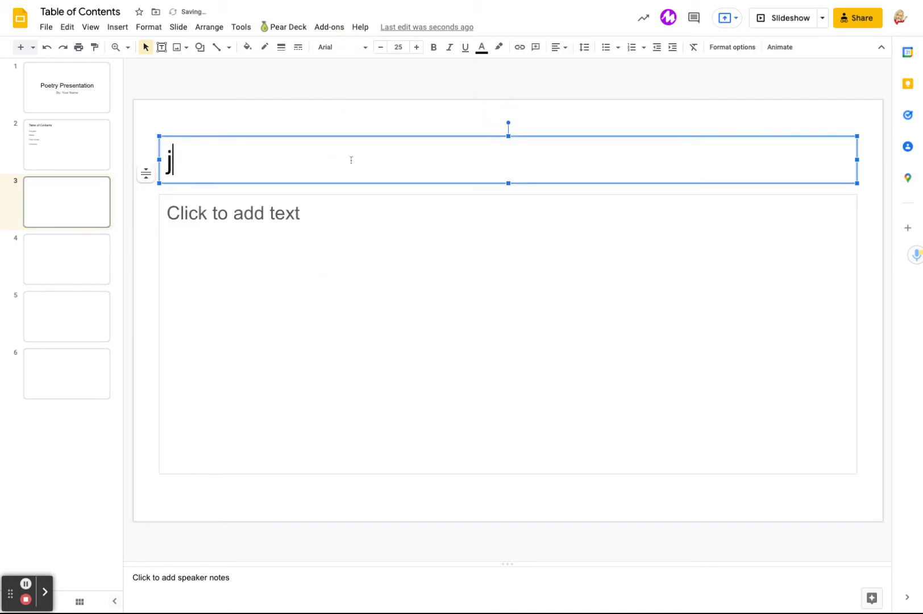
text(Couplet)
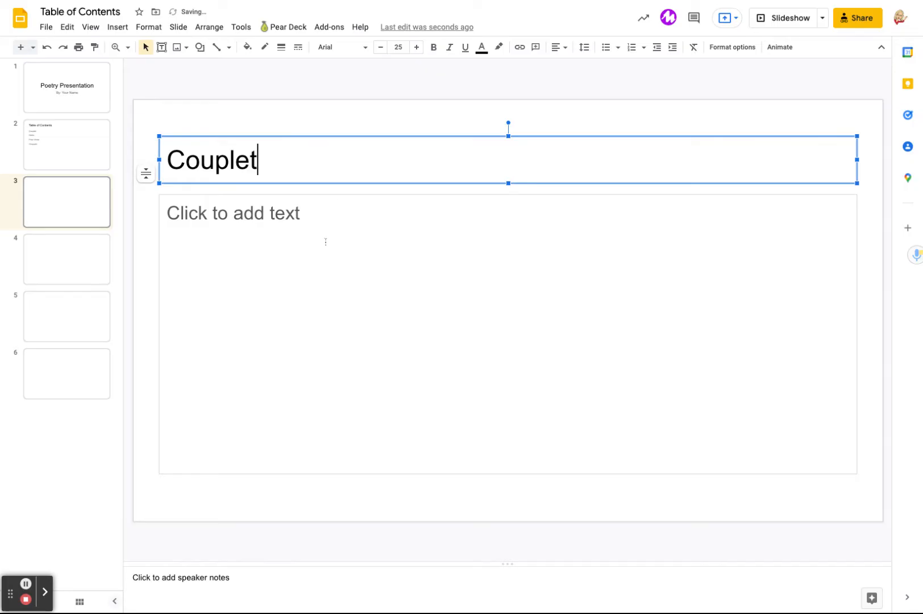
click(67, 259)
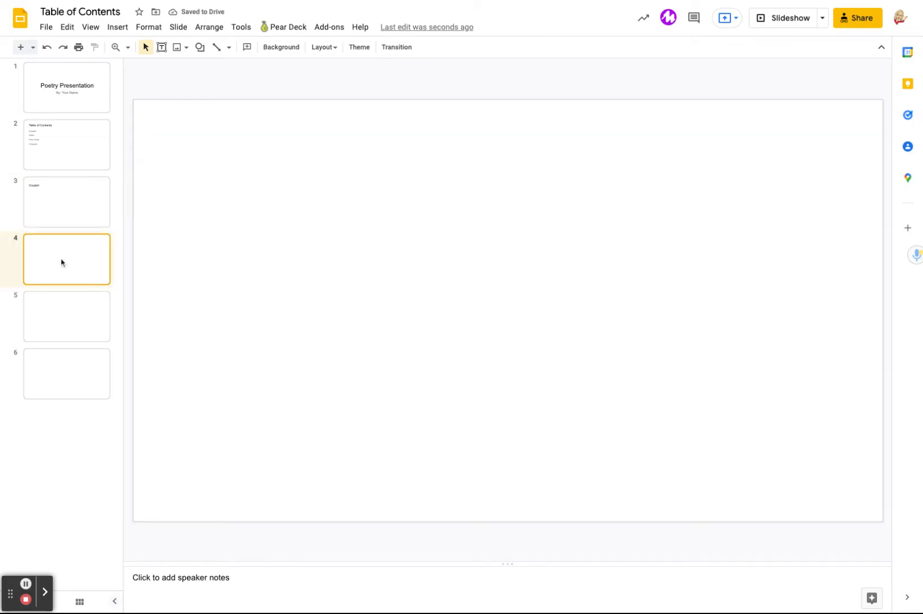
click(66, 144)
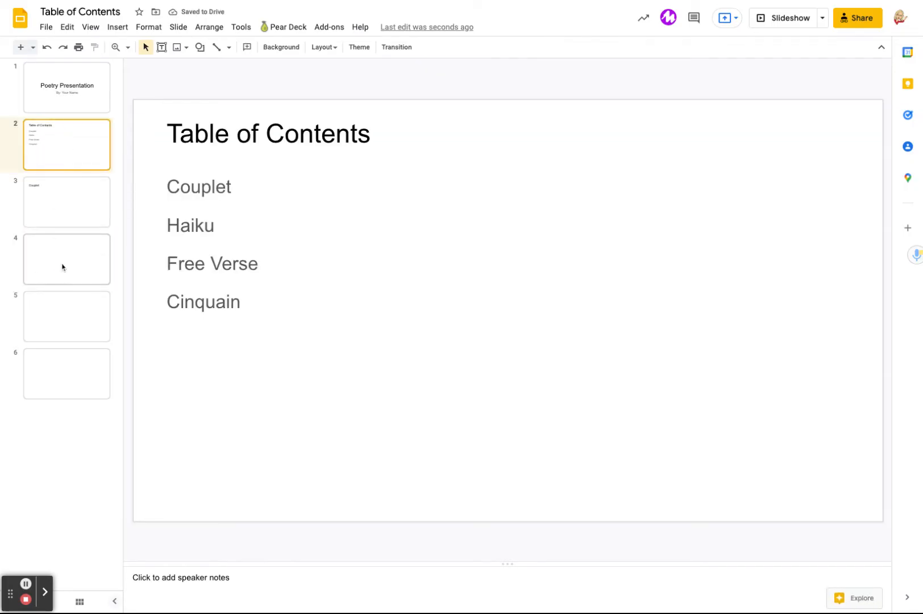
click(323, 47)
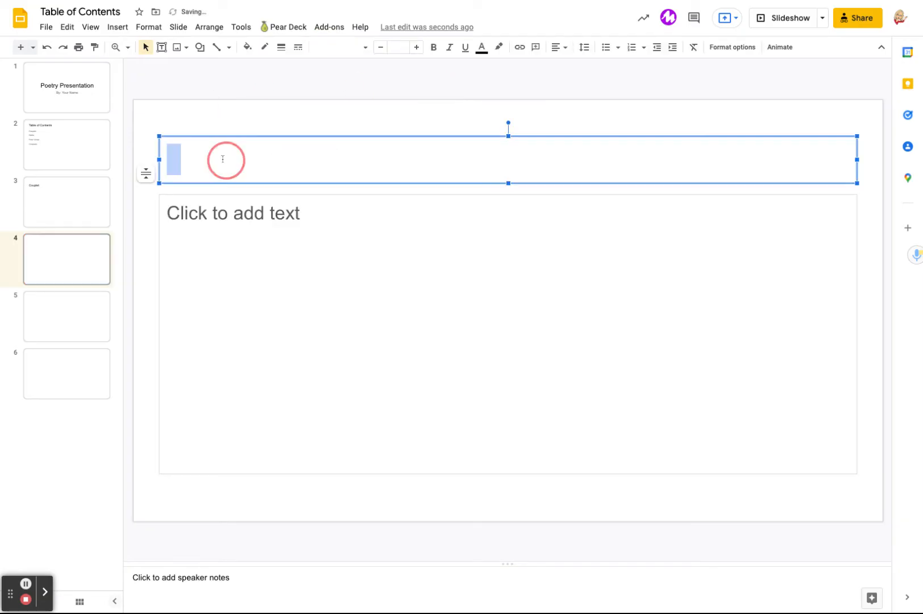
Title slides 4-6 'Haiku', 'Free Verse' and 'Cinquain'
text(Hsai)
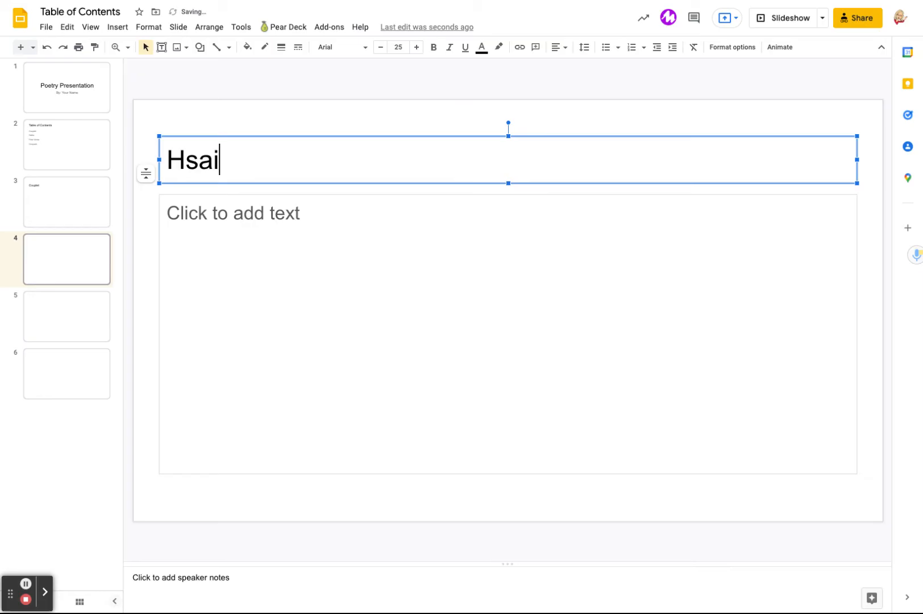
text(Haiku)
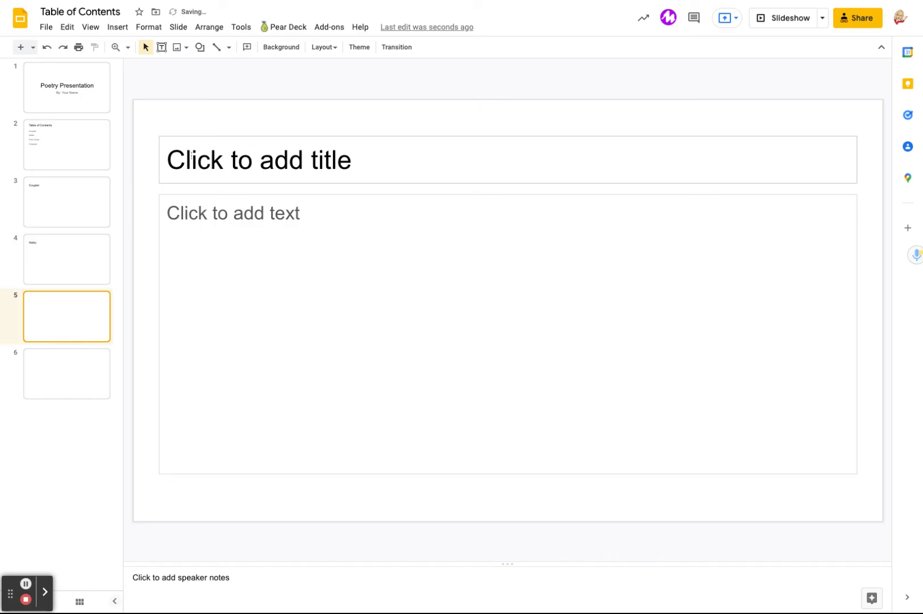
text(Free Verse)
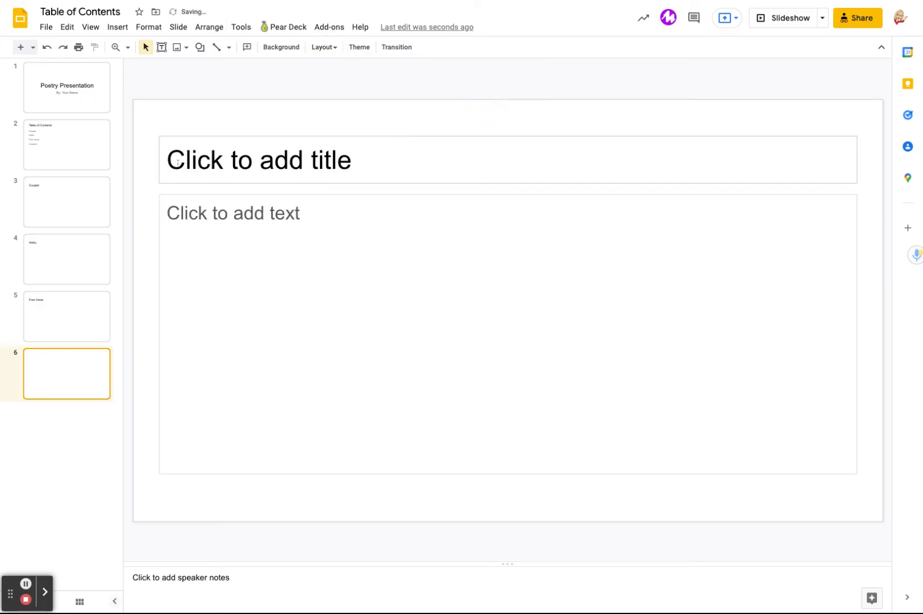
text(Cinquai)
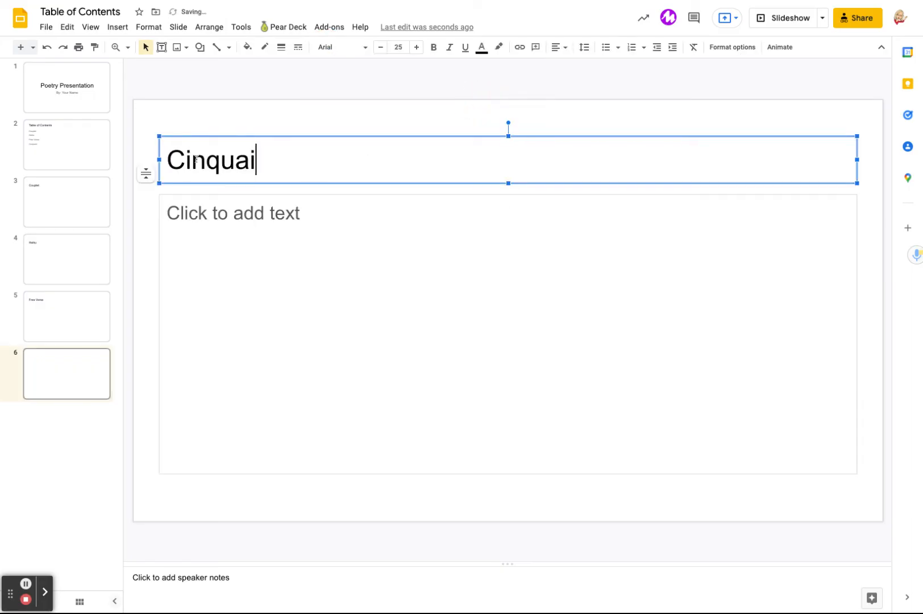
click(67, 203)
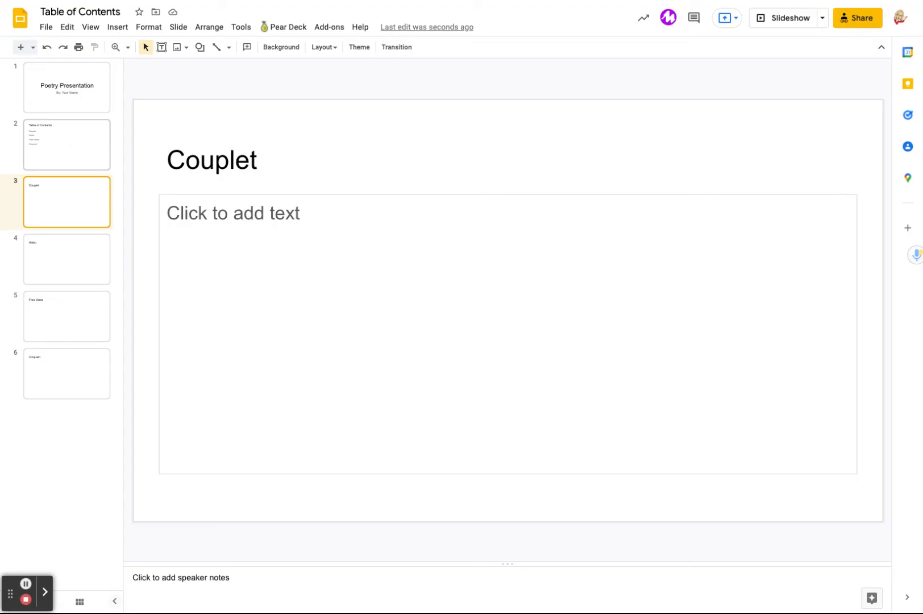
mouse_move(11, 190)
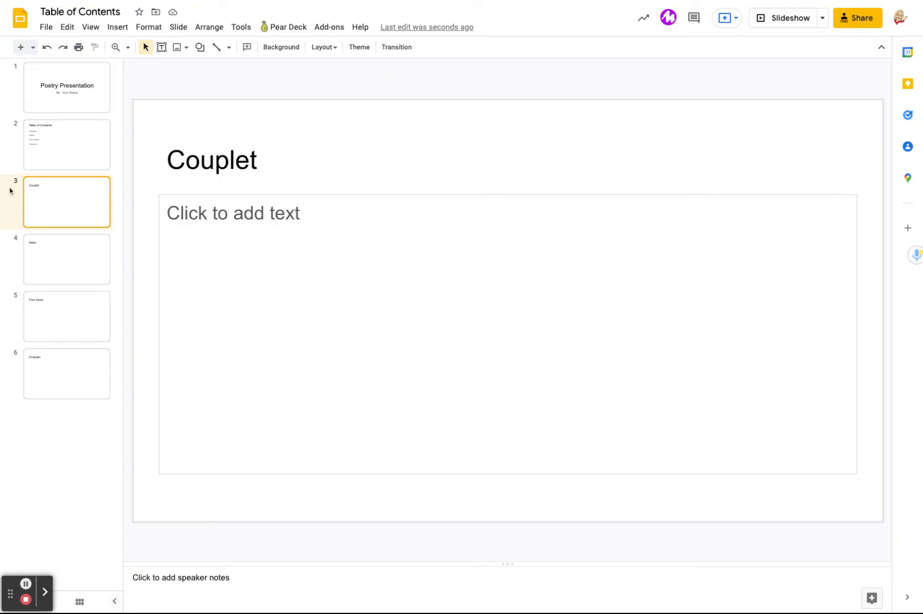
Link the word Couplet in the contents list to Slide 3: Couplet
click(67, 144)
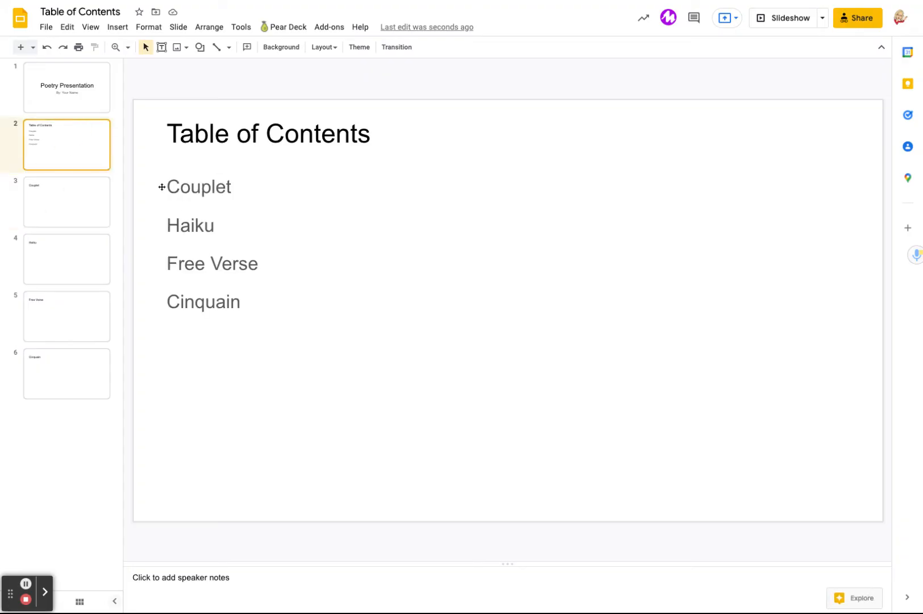
double_click(198, 188)
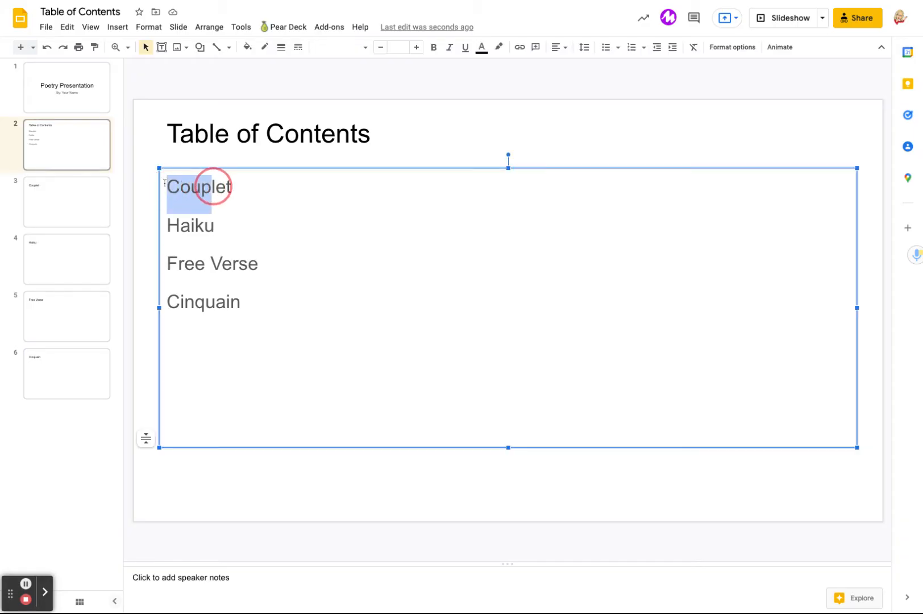
double_click(199, 186)
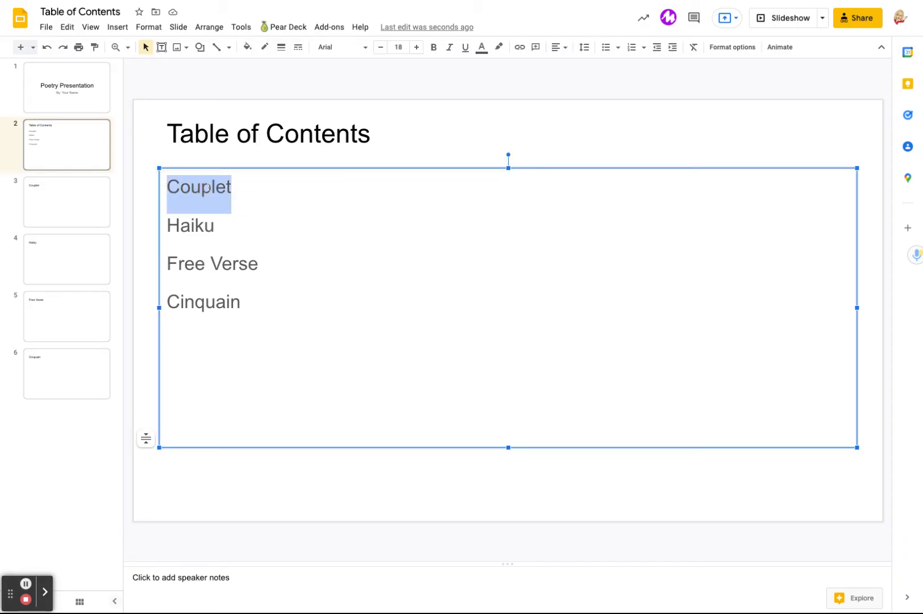
right_click(199, 193)
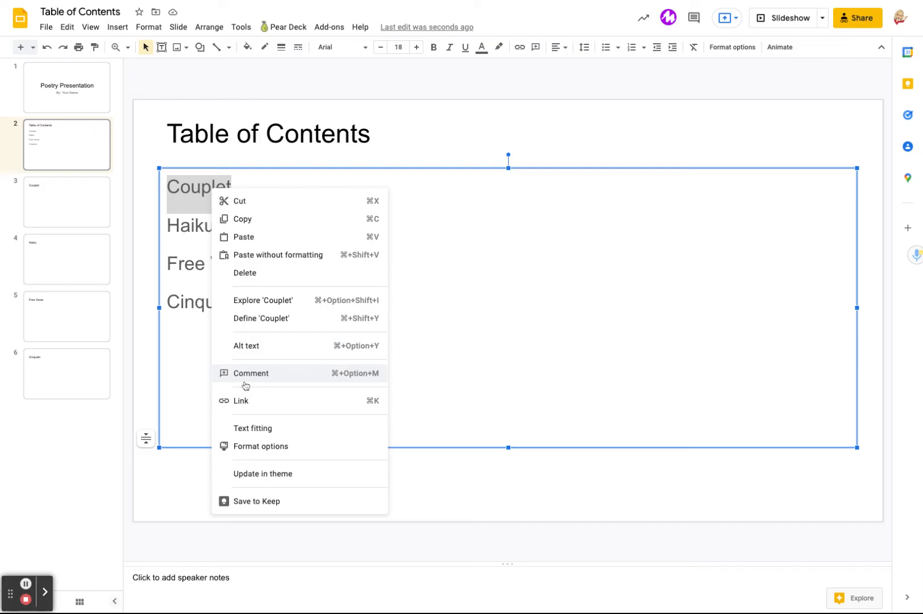
click(240, 401)
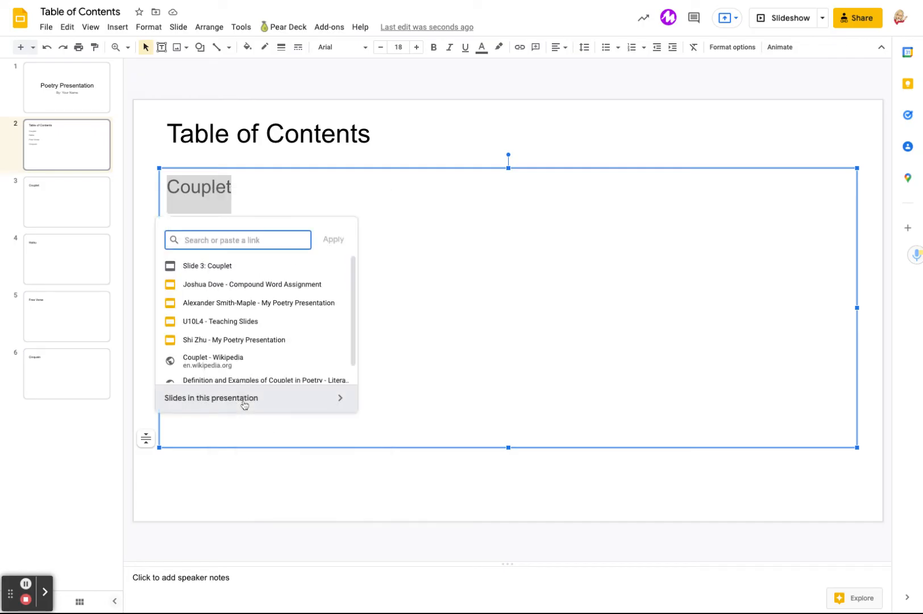
text(Sl)
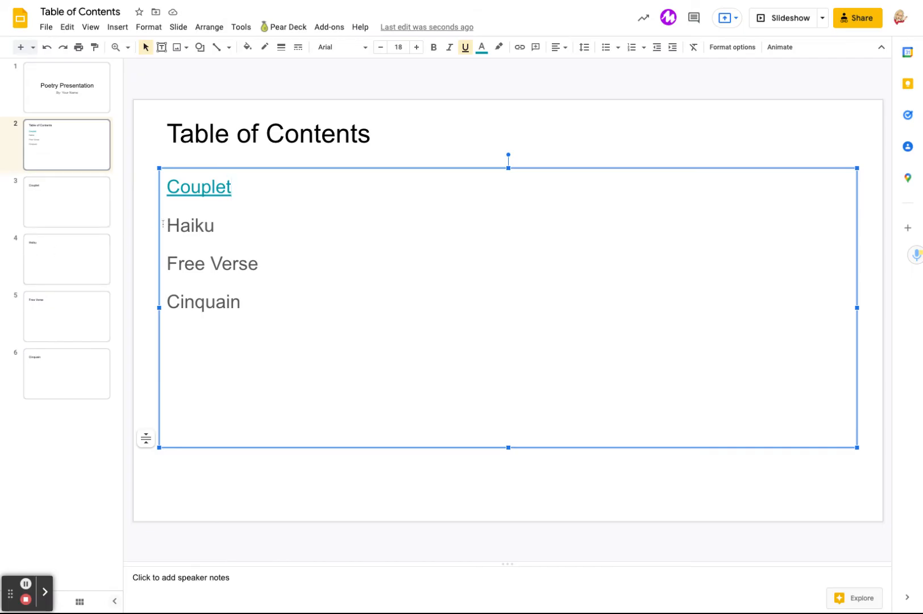
Link Haiku, Free Verse and Cinquain to their matching slides 4-6
right_click(190, 225)
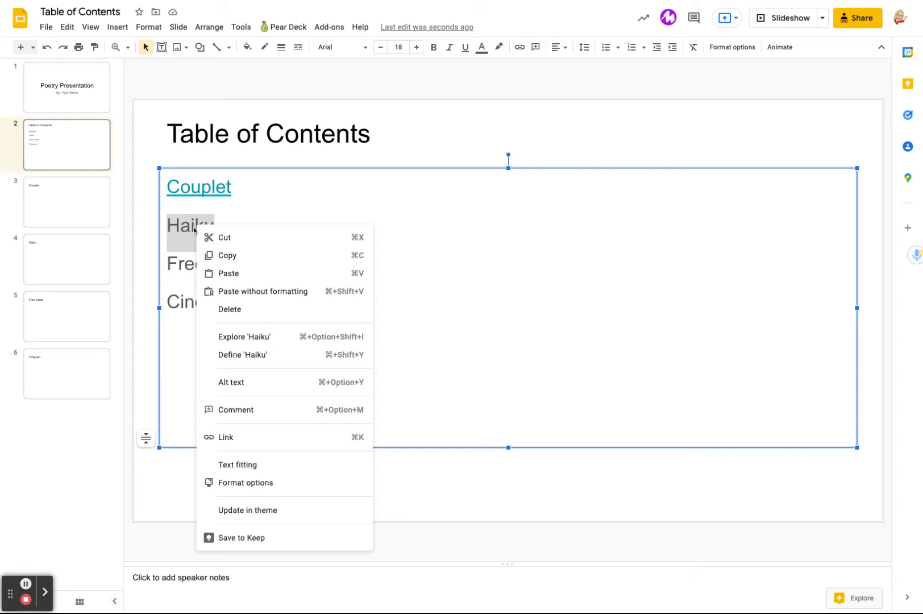
click(225, 436)
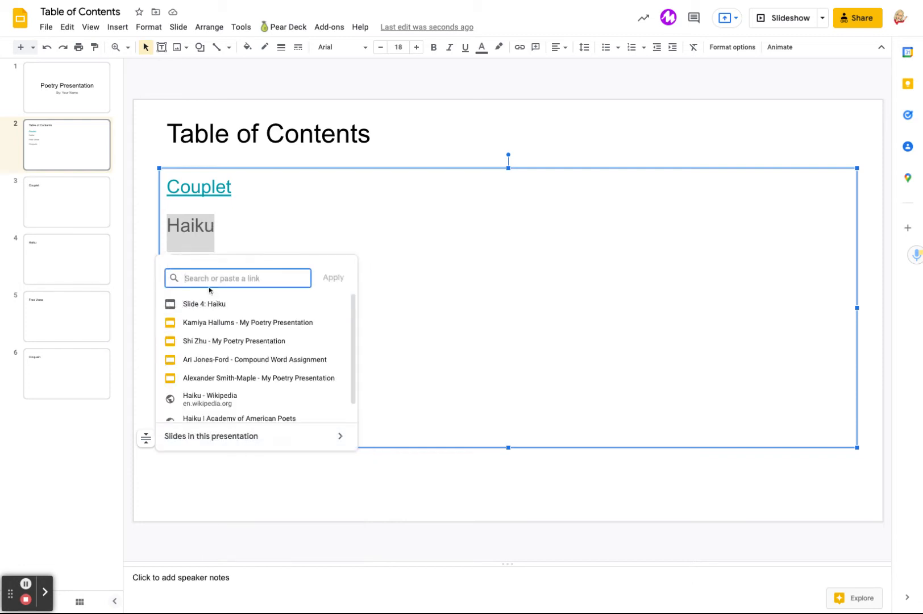
click(204, 303)
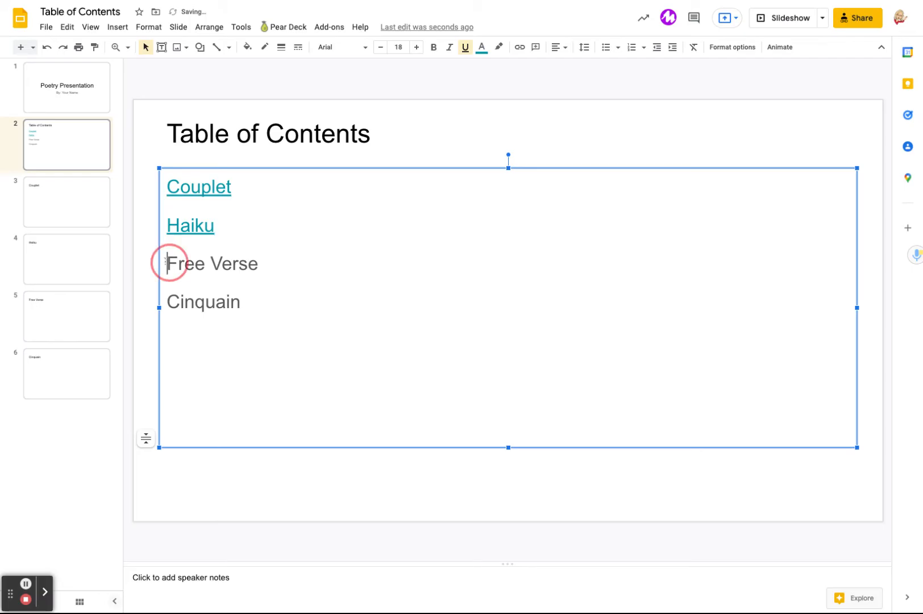
right_click(210, 263)
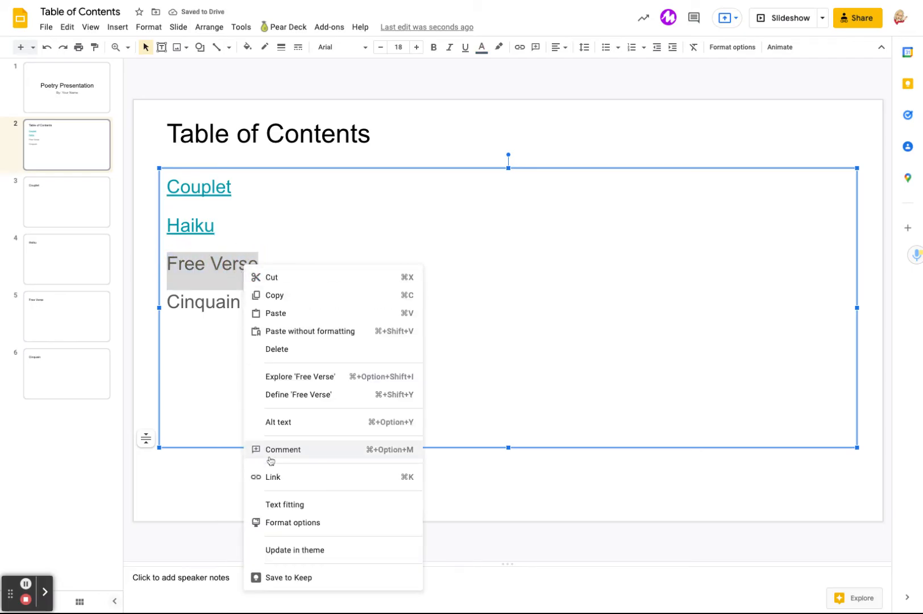
click(272, 477)
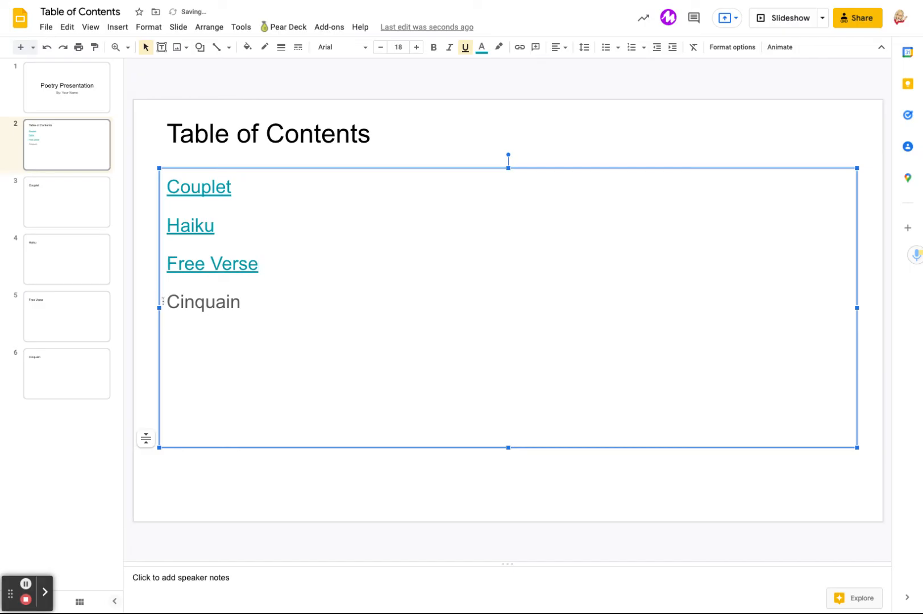
right_click(203, 301)
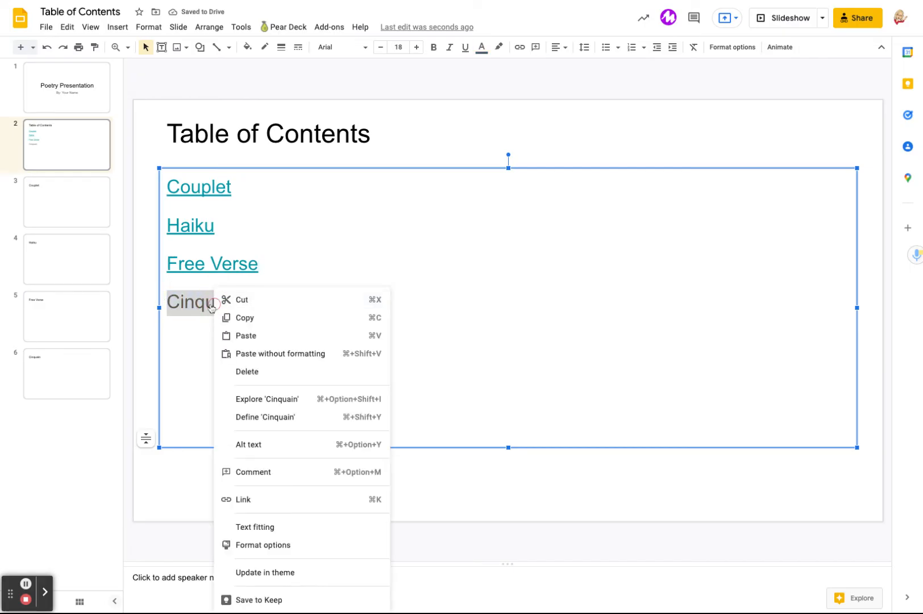
click(242, 499)
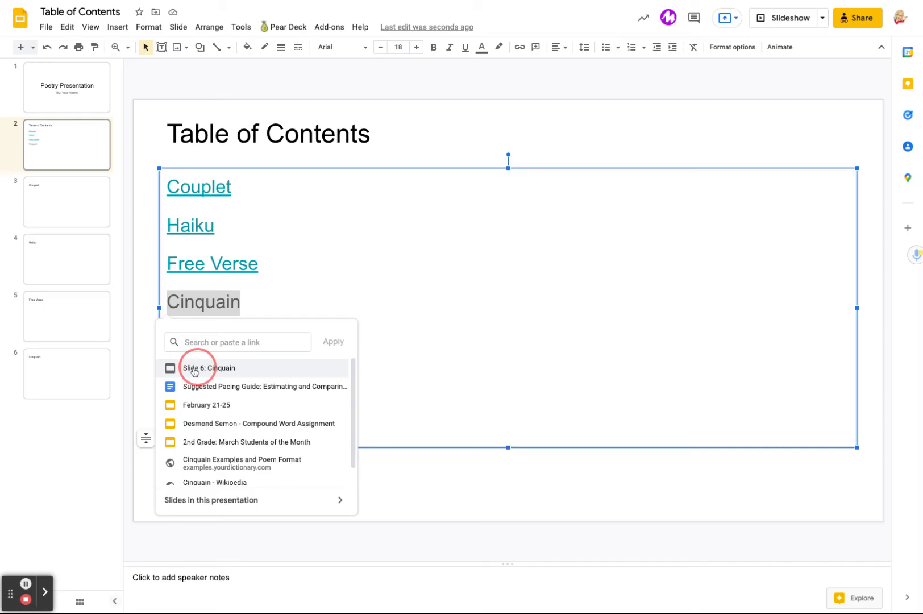
click(208, 369)
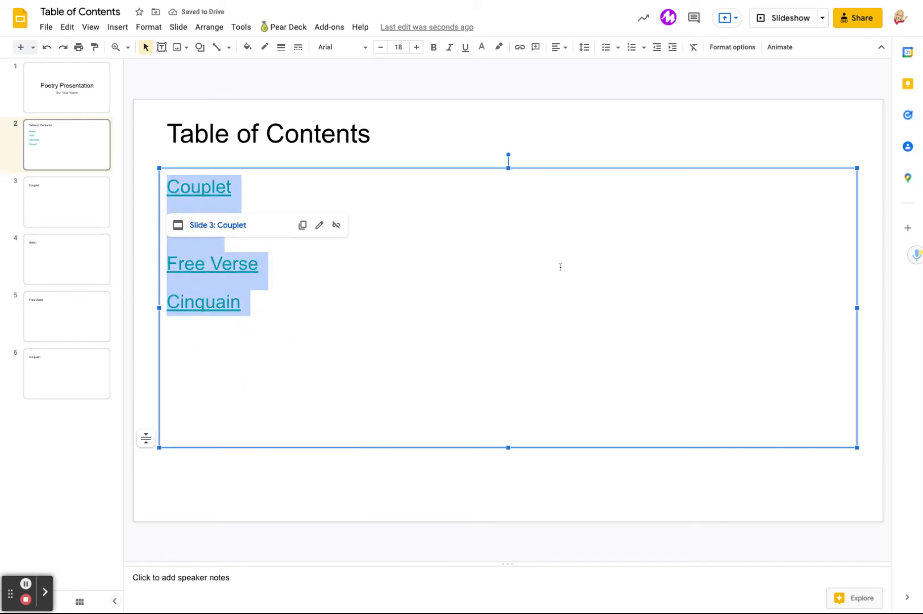
Make the four contents links blue and bold with a decorative font
click(482, 47)
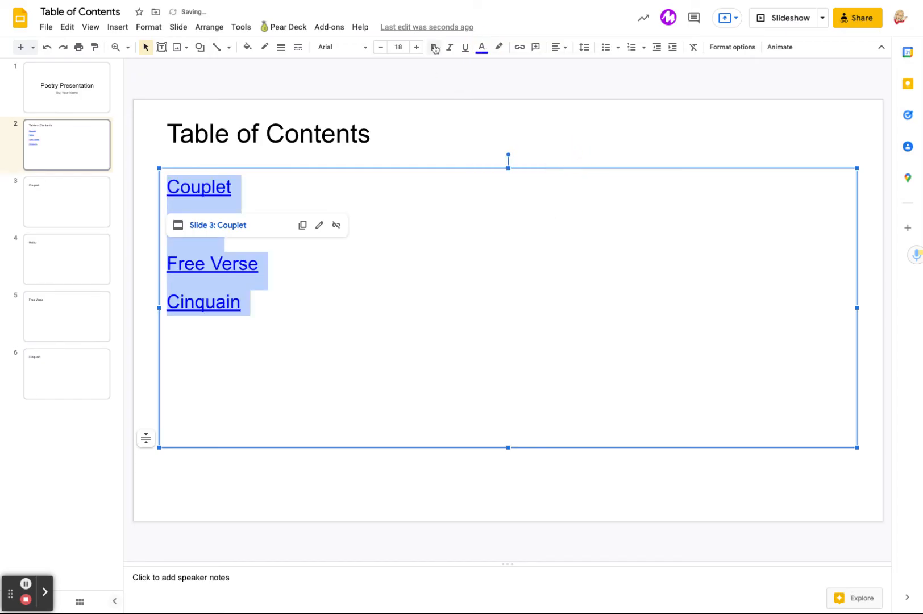
click(449, 47)
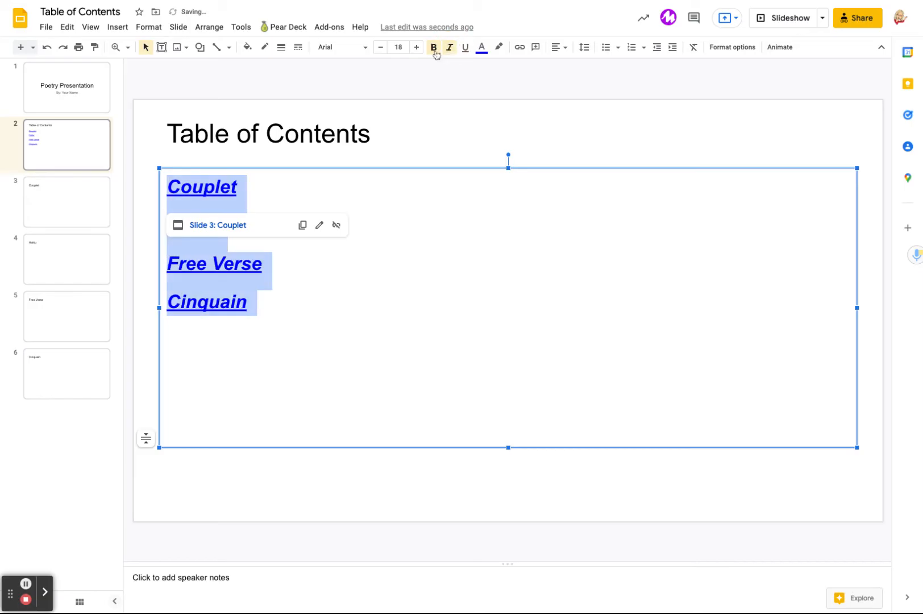
click(433, 46)
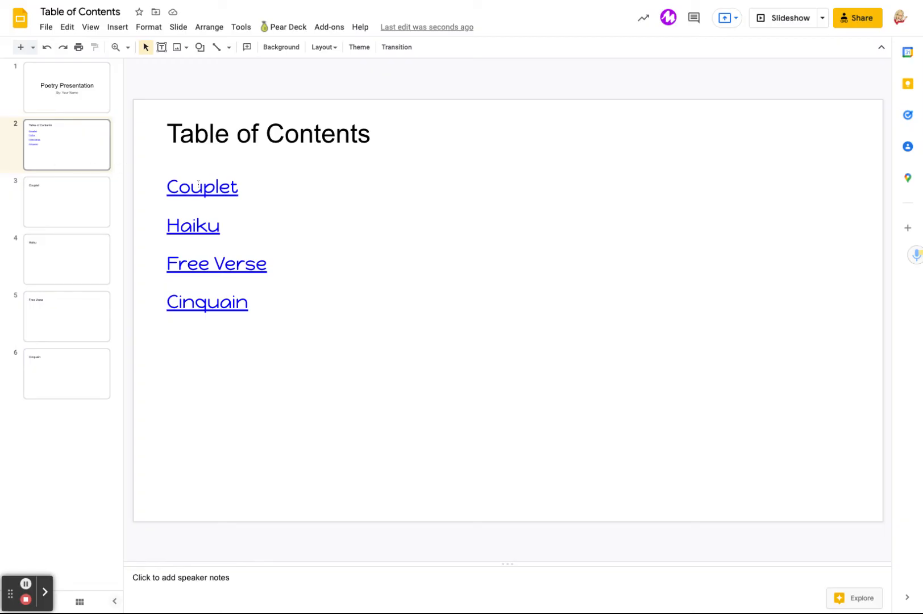
Present the slideshow and test the contents links, including Free Verse
click(726, 18)
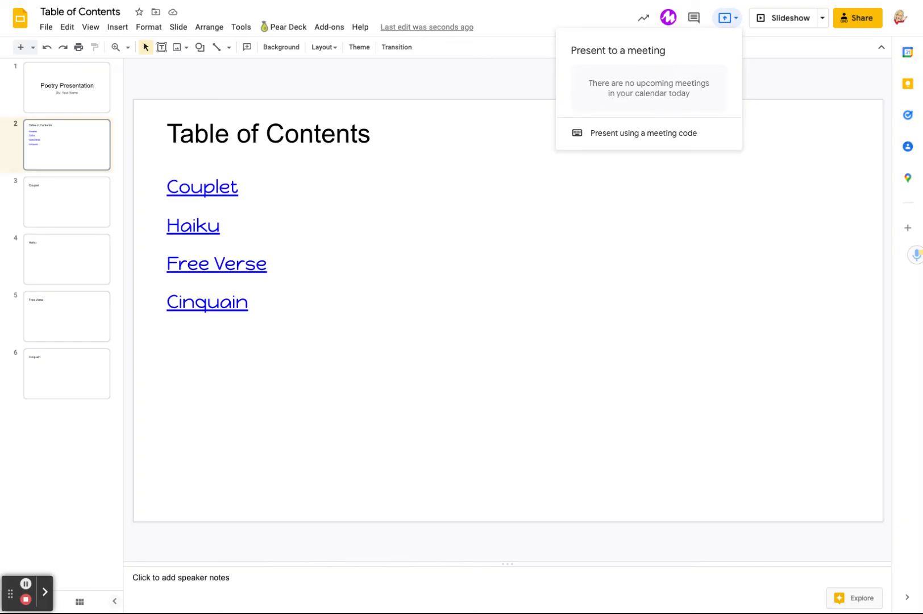
click(763, 34)
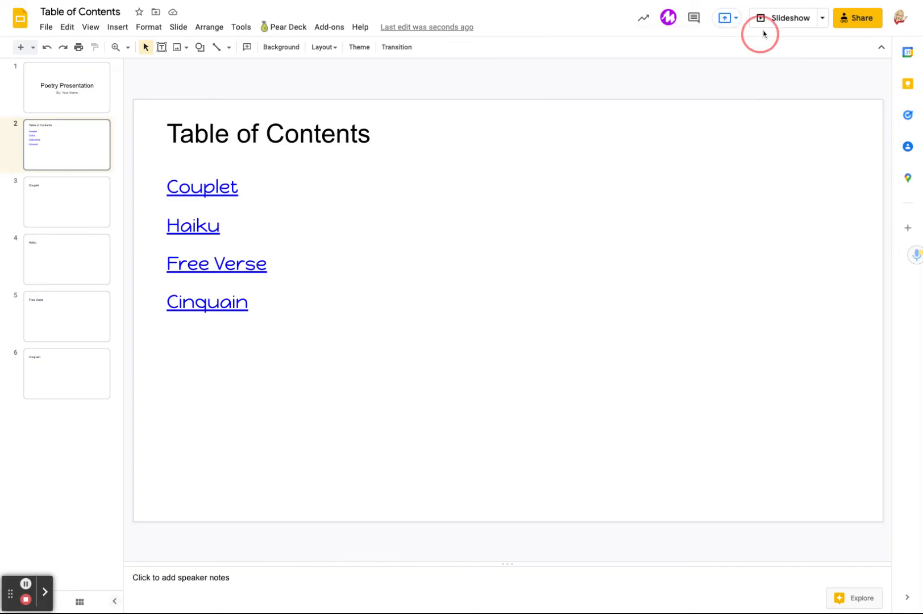
click(790, 18)
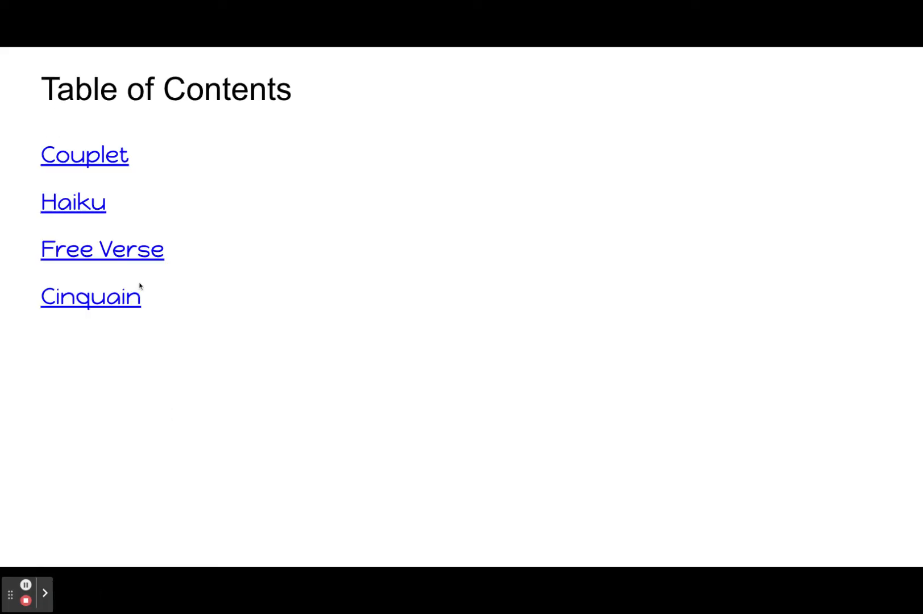
click(84, 154)
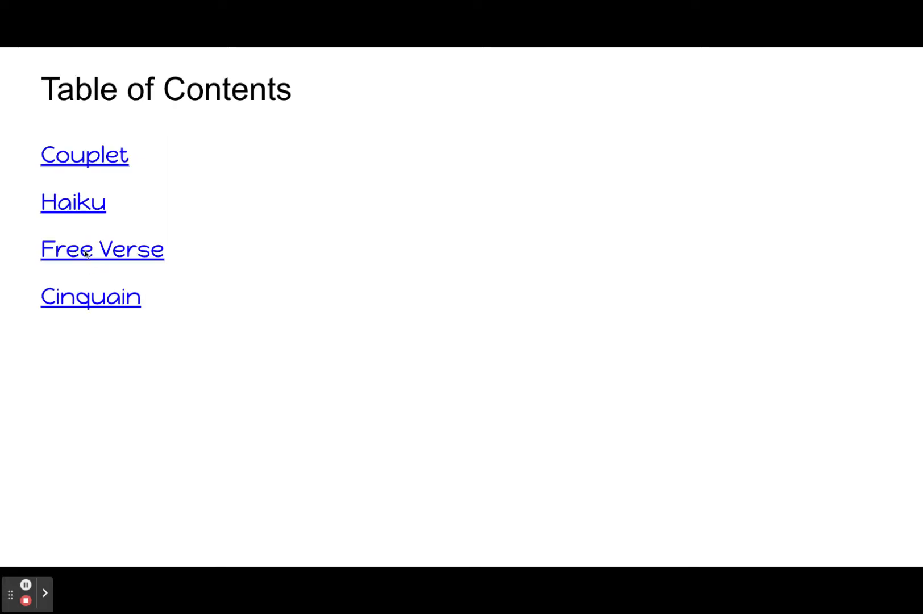
click(84, 154)
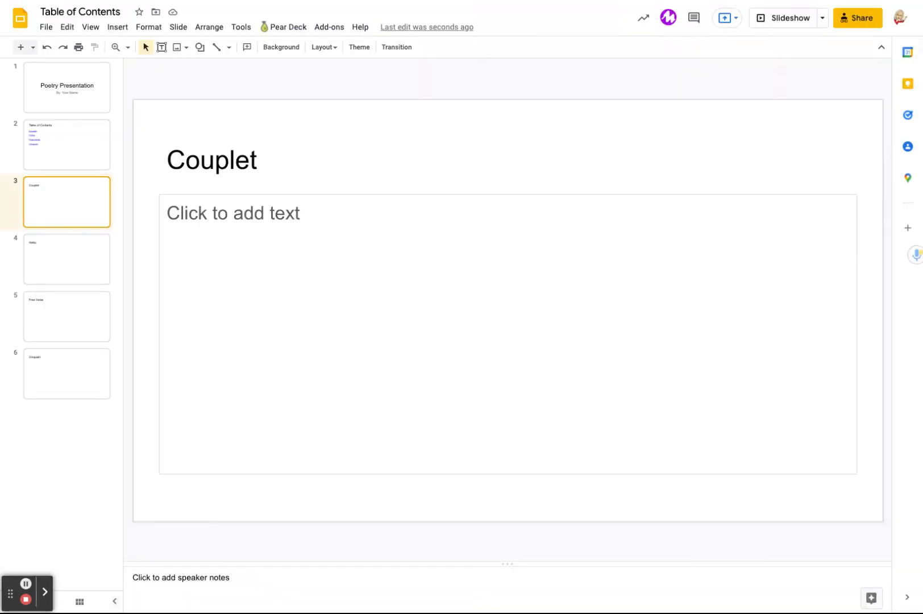
mouse_move(197, 195)
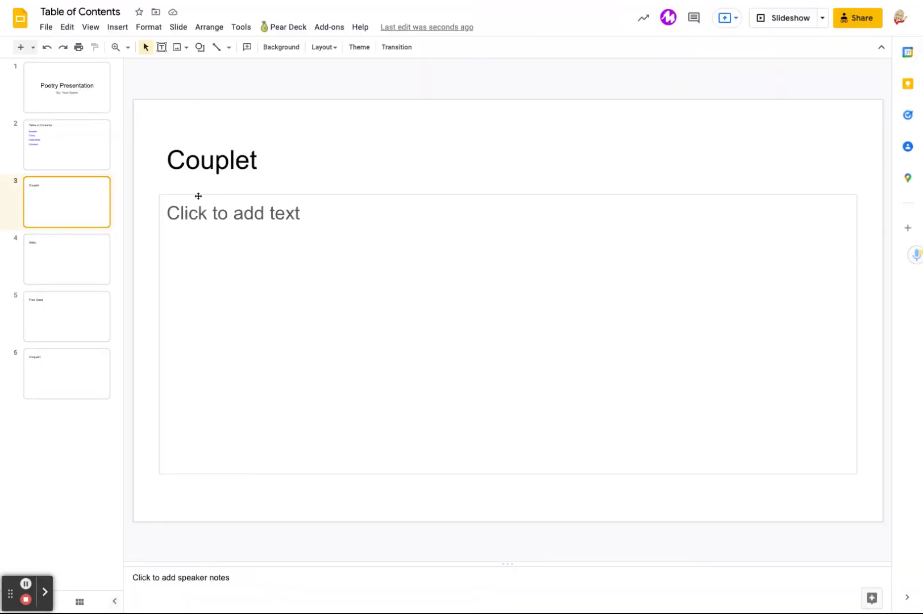
mouse_move(59, 166)
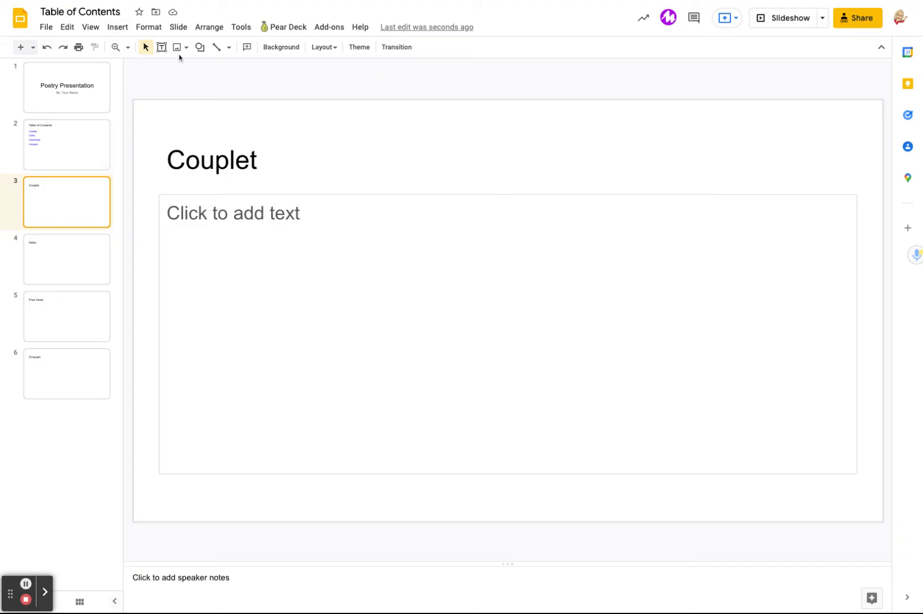
Draw a right arrow shape in the bottom-right corner of the Couplet slide
click(200, 46)
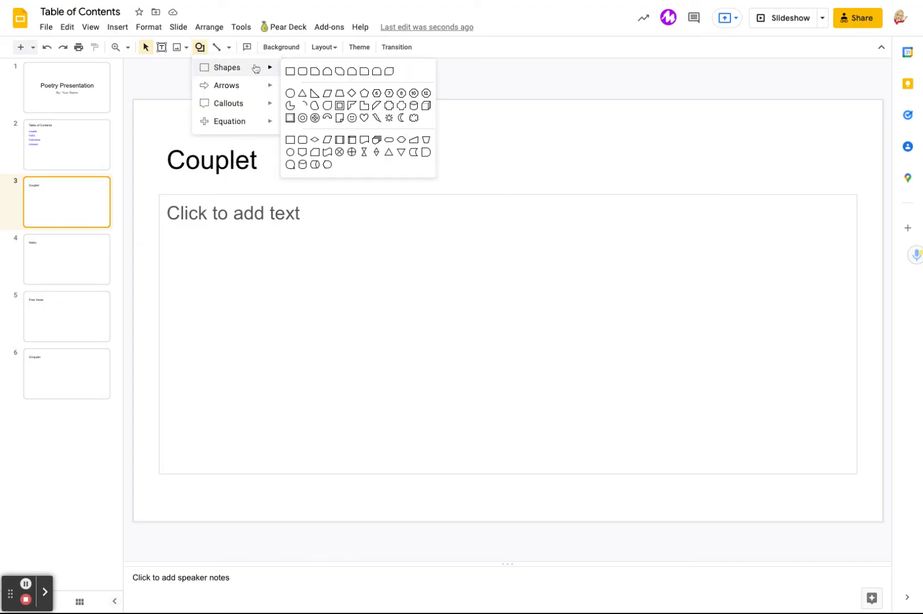
mouse_move(226, 86)
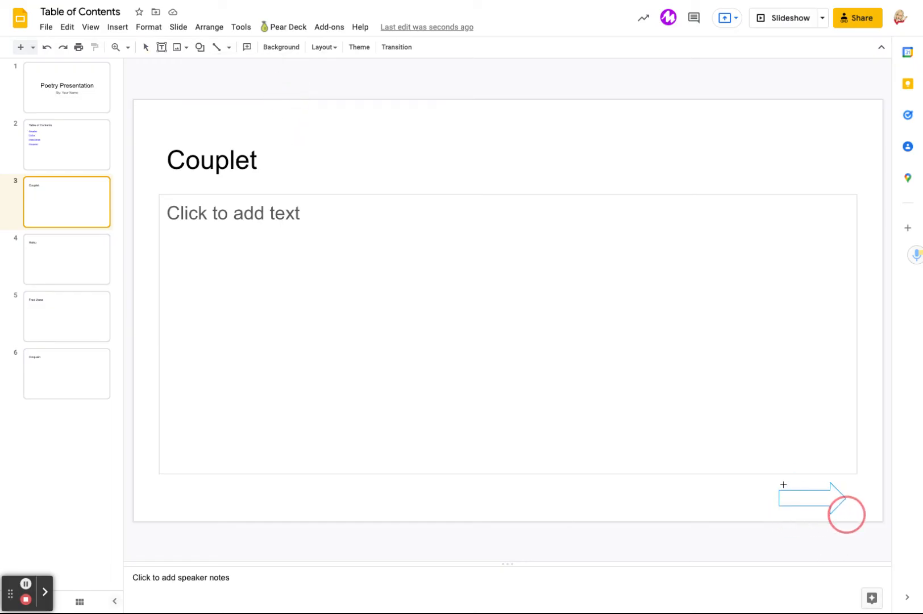
drag(784, 484, 836, 515)
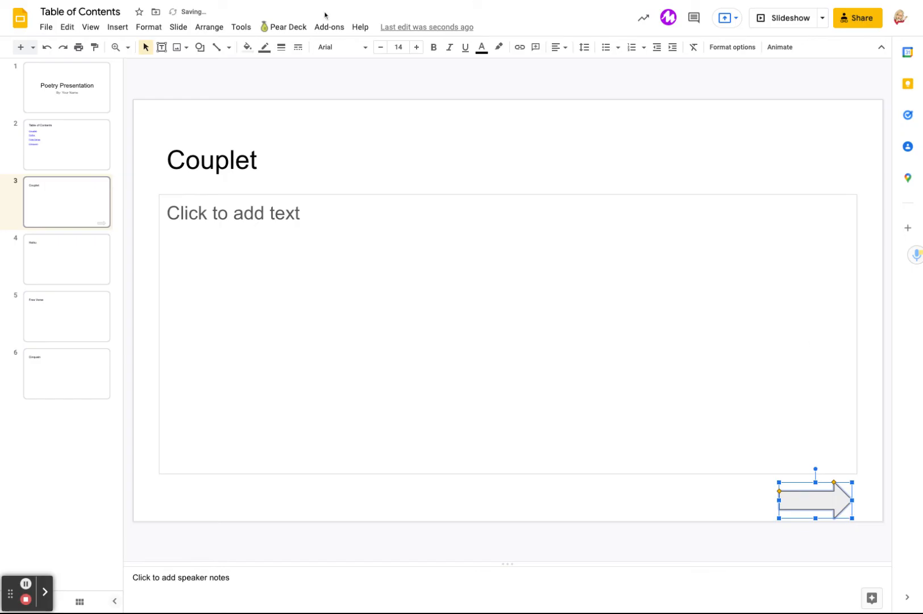
Give the arrow a blue fill and black outline, and label it 'Next'
click(247, 47)
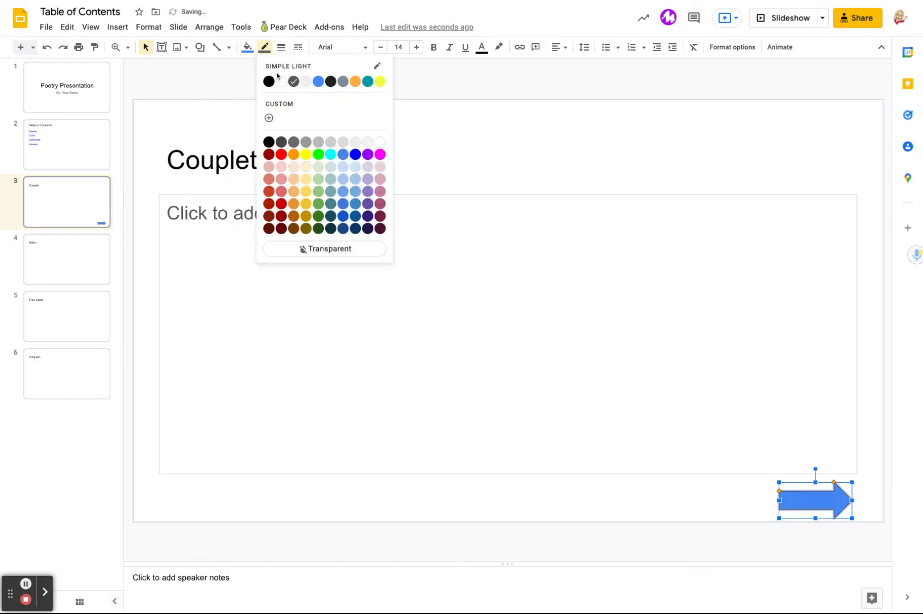
click(280, 47)
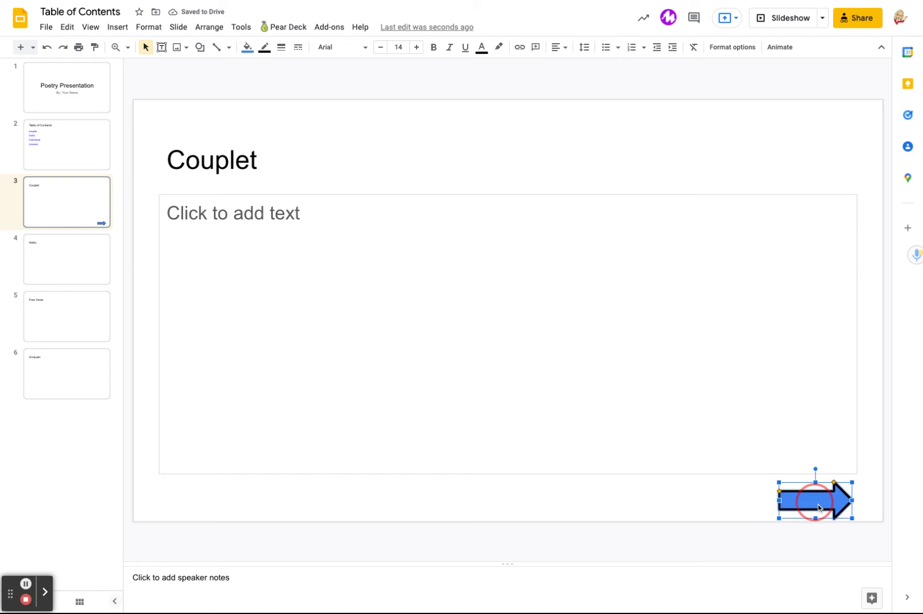
text(Next)
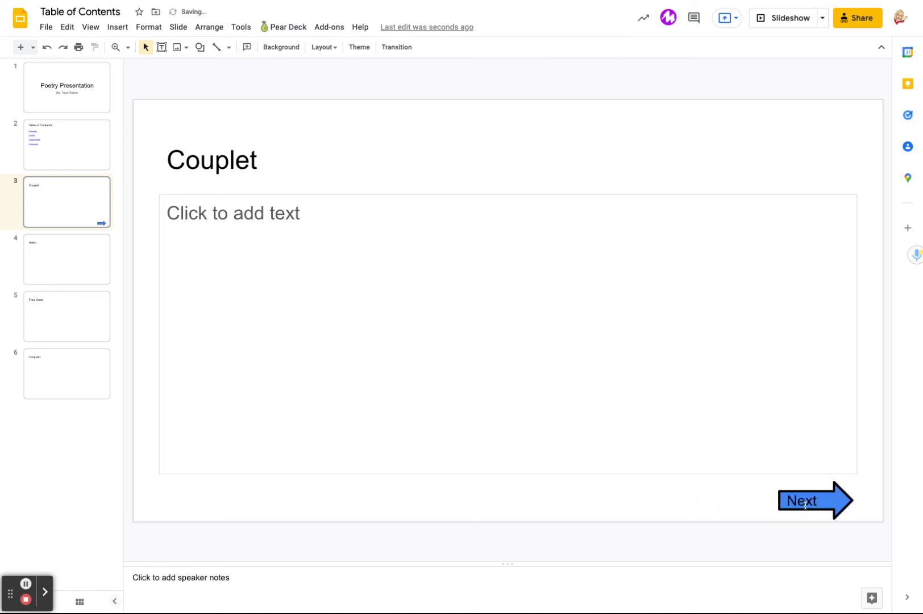
click(814, 501)
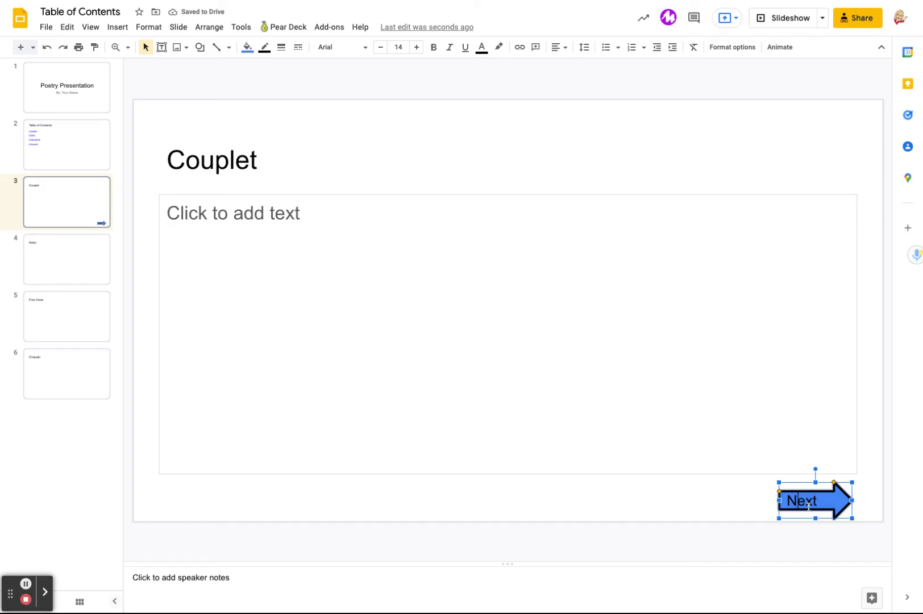
right_click(814, 501)
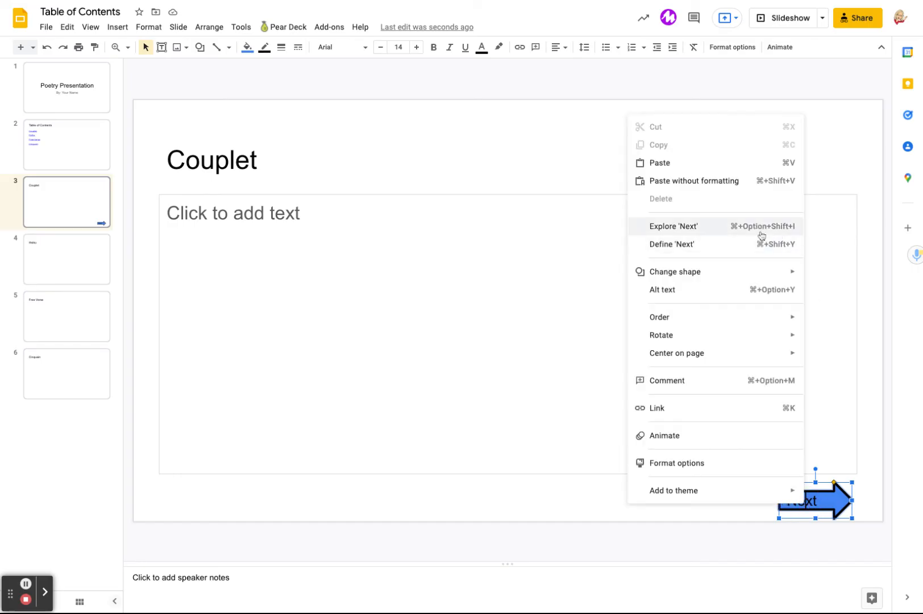
Link both the Next text and the arrow shape to Next Slide
click(655, 407)
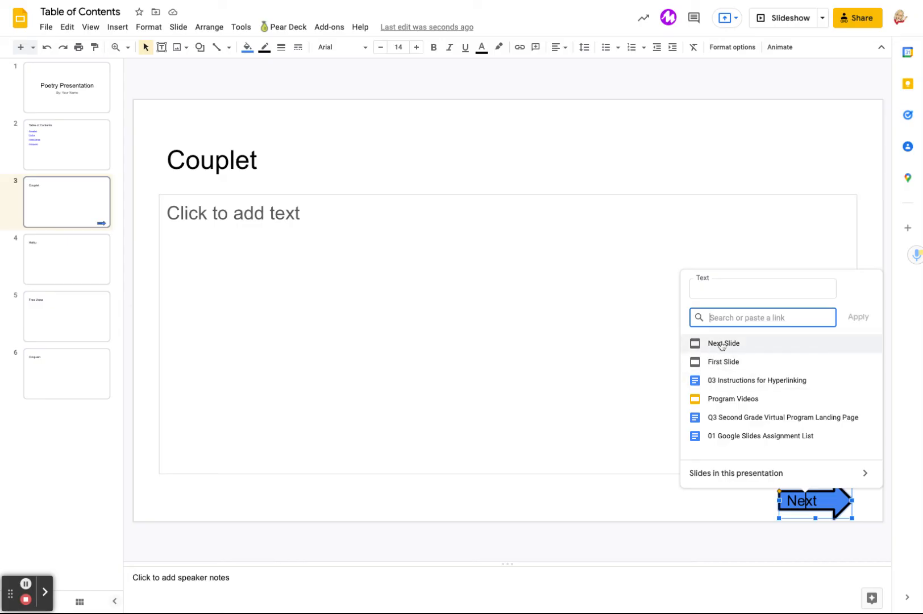
click(722, 343)
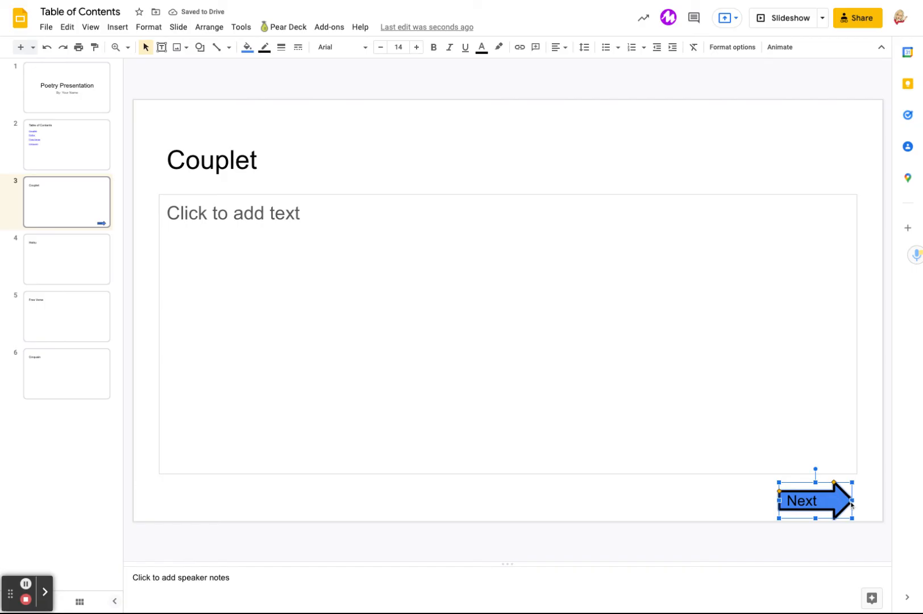
right_click(814, 500)
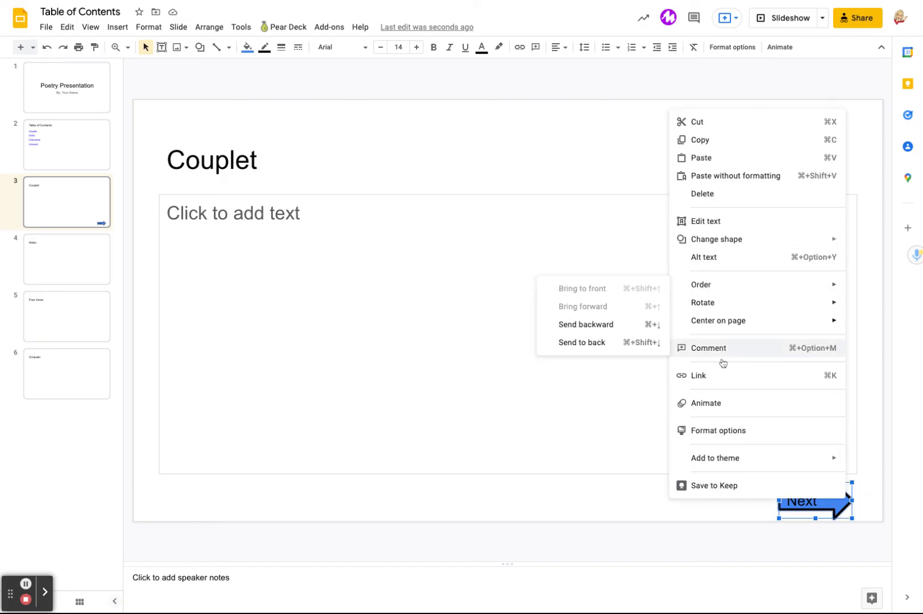
click(698, 376)
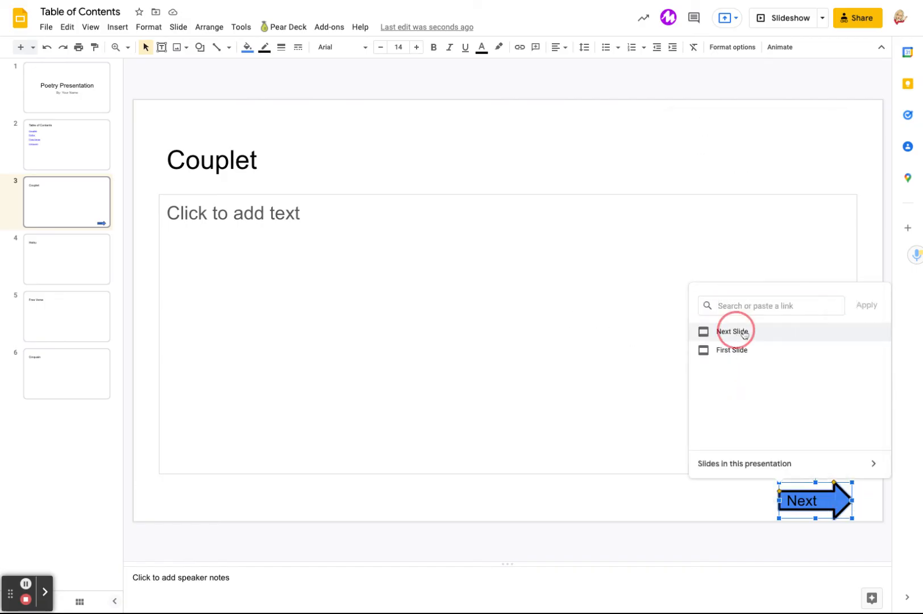
click(735, 331)
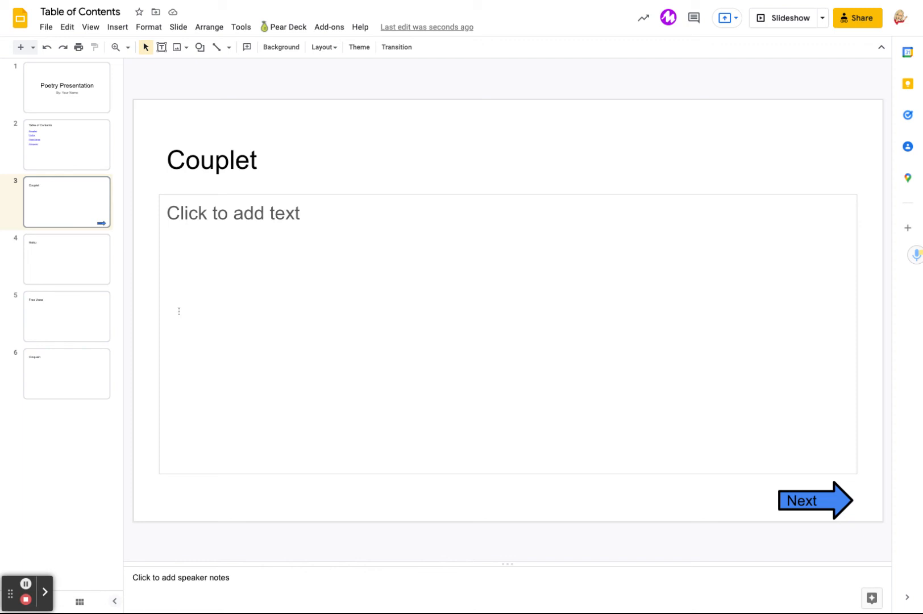
mouse_move(165, 72)
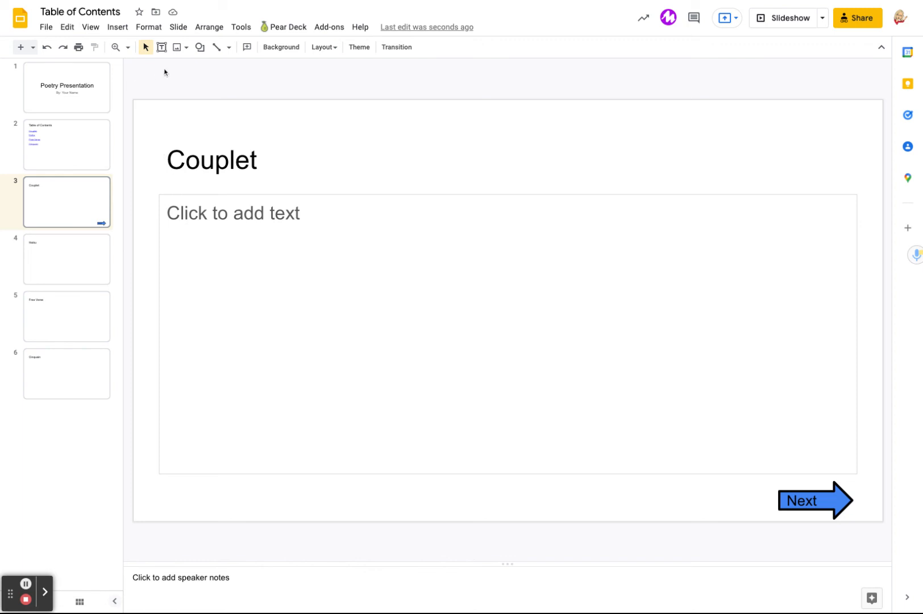
Insert a left-pointing arrow shape for the bottom-left corner of the Couplet slide
click(117, 26)
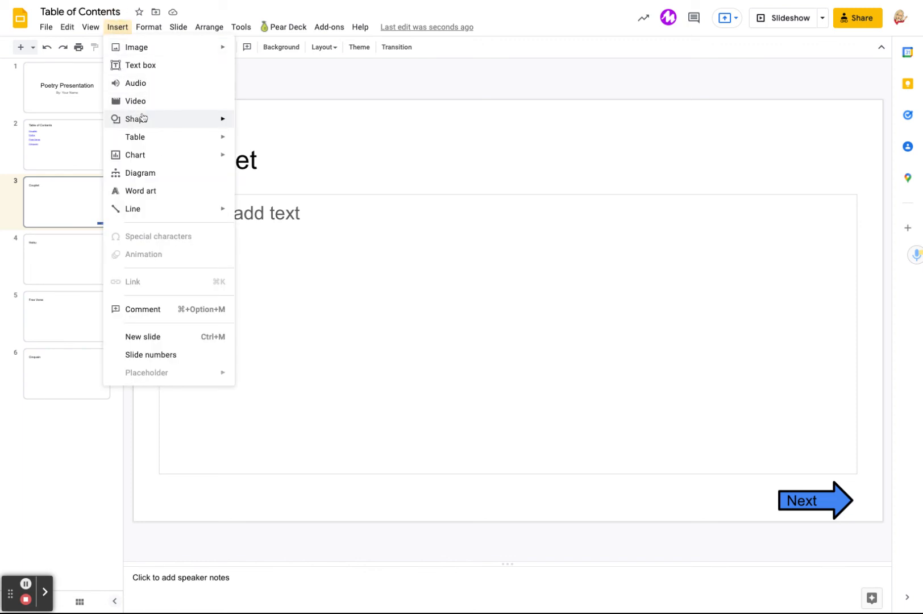
click(137, 120)
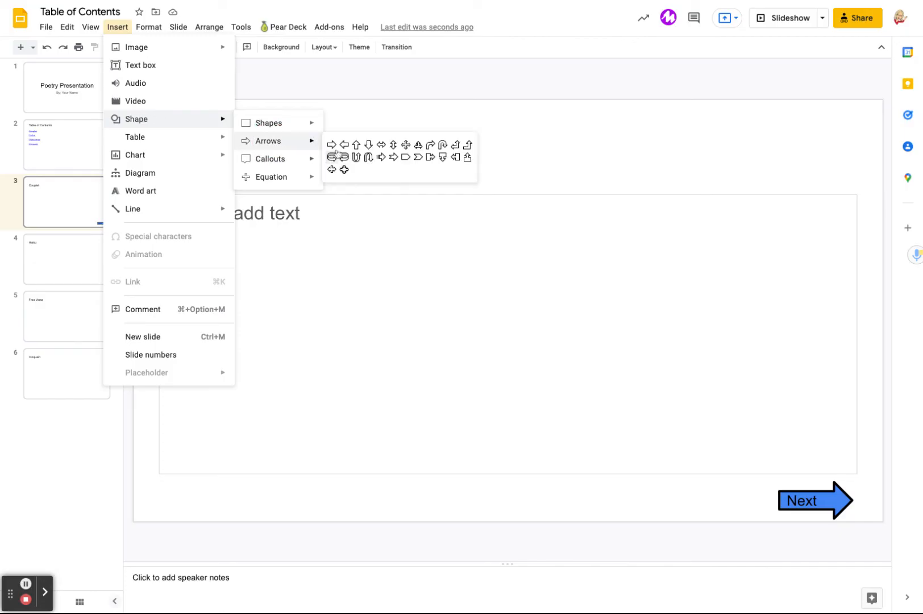
click(344, 144)
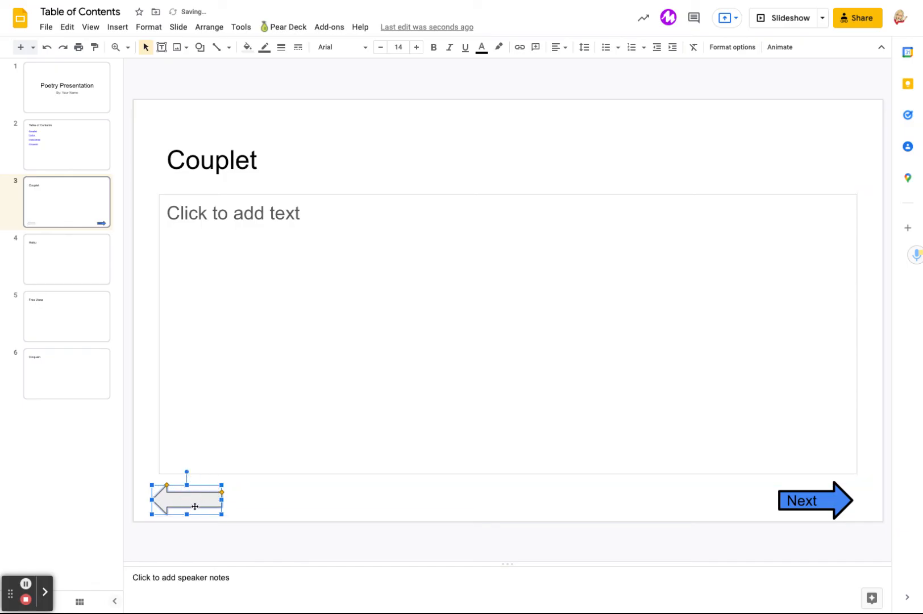
Link the Couplet slide's left arrow to Slide 2: Table of Contents
right_click(194, 506)
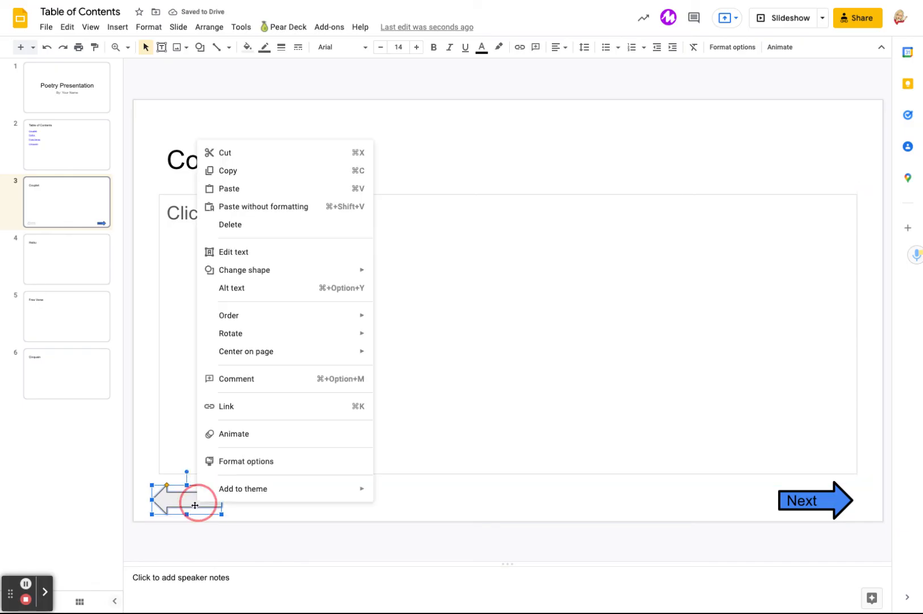
click(227, 406)
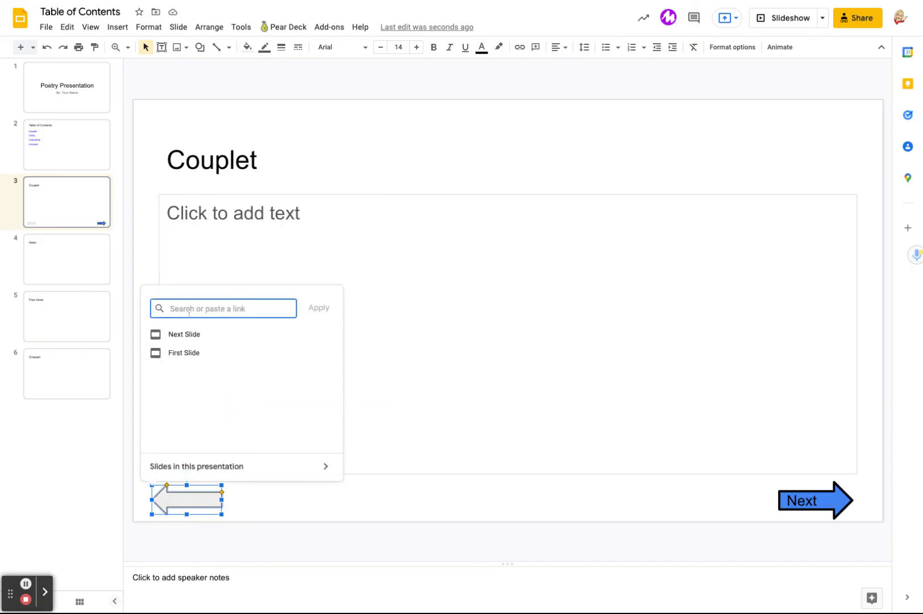
text(Slide 2)
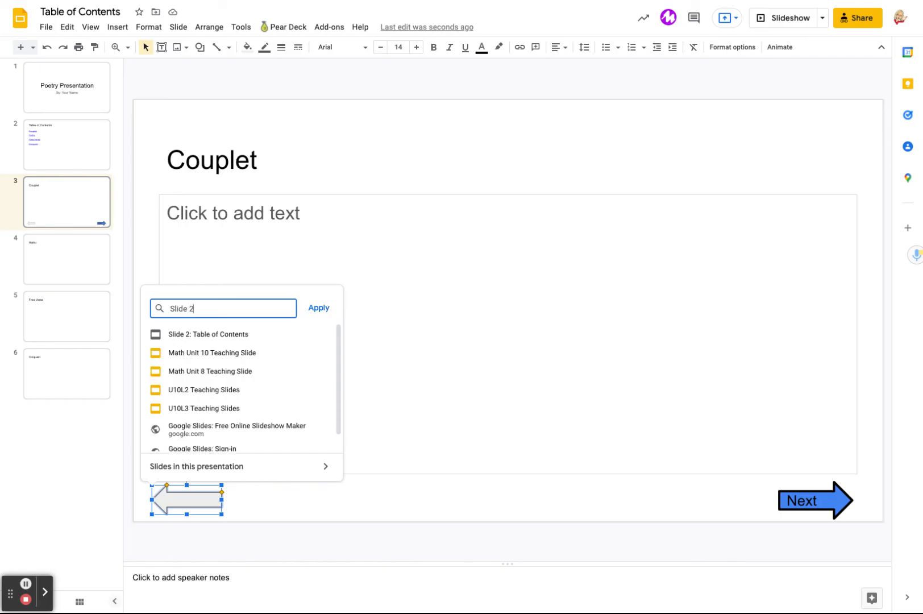
click(208, 334)
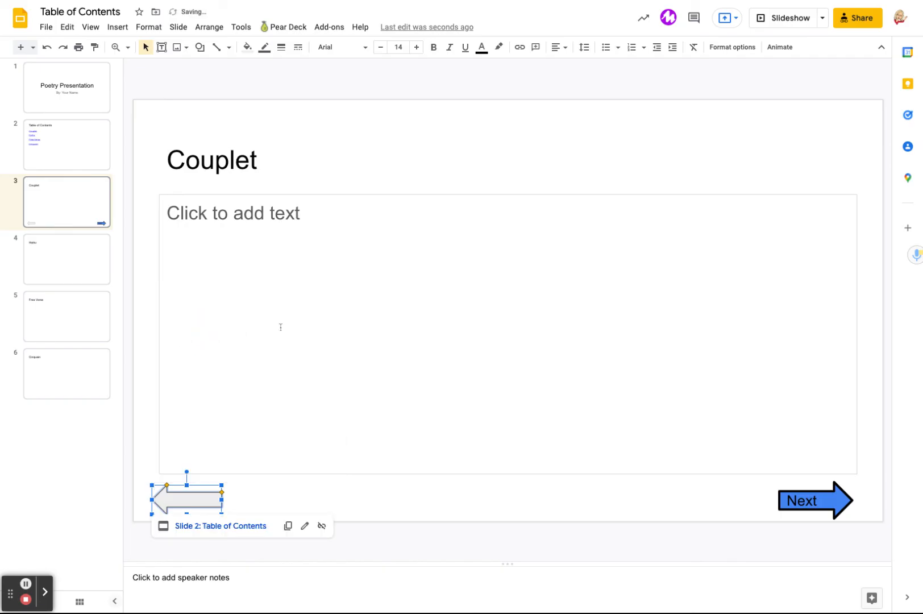
click(262, 490)
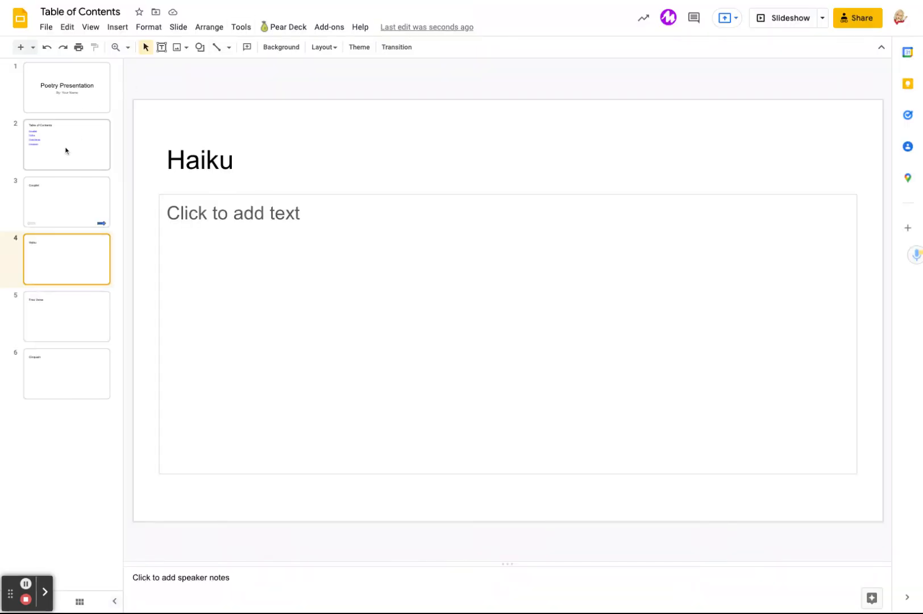
Select the Couplet slide thumbnail to return from the Haiku slide
click(67, 144)
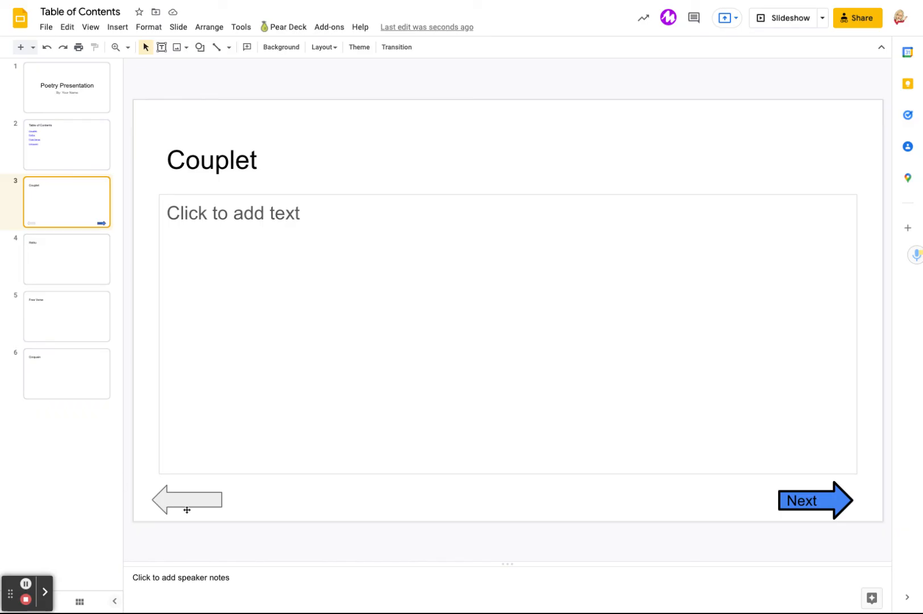
mouse_move(573, 510)
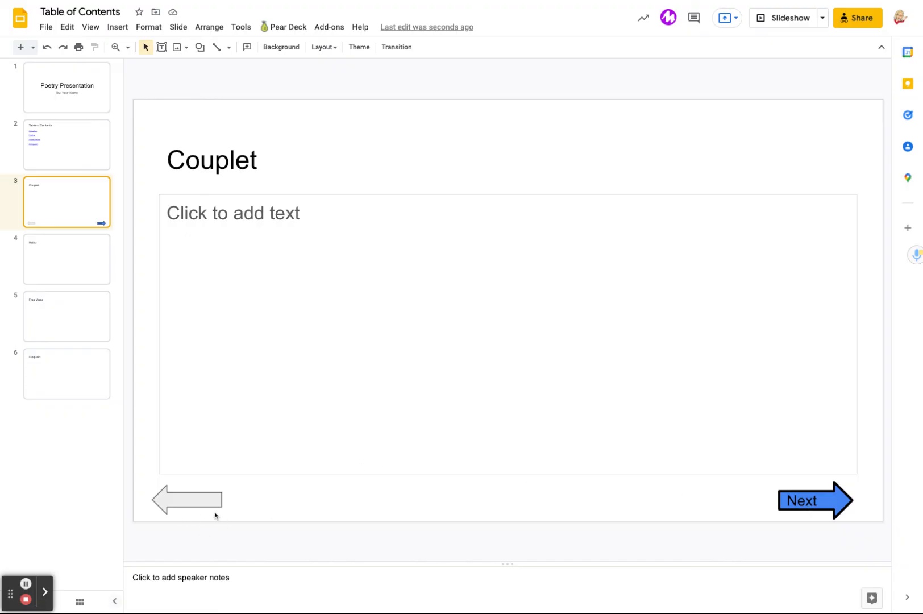
mouse_move(294, 495)
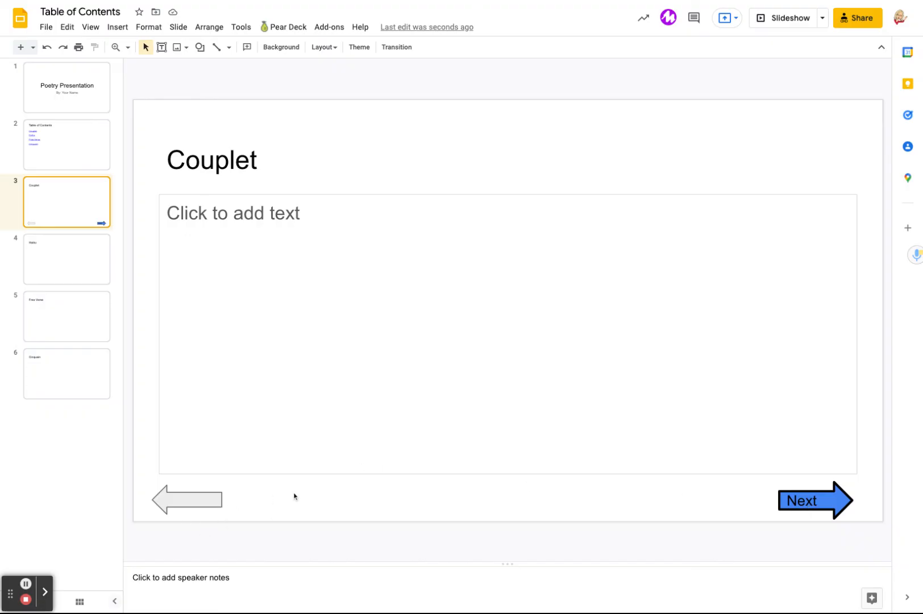